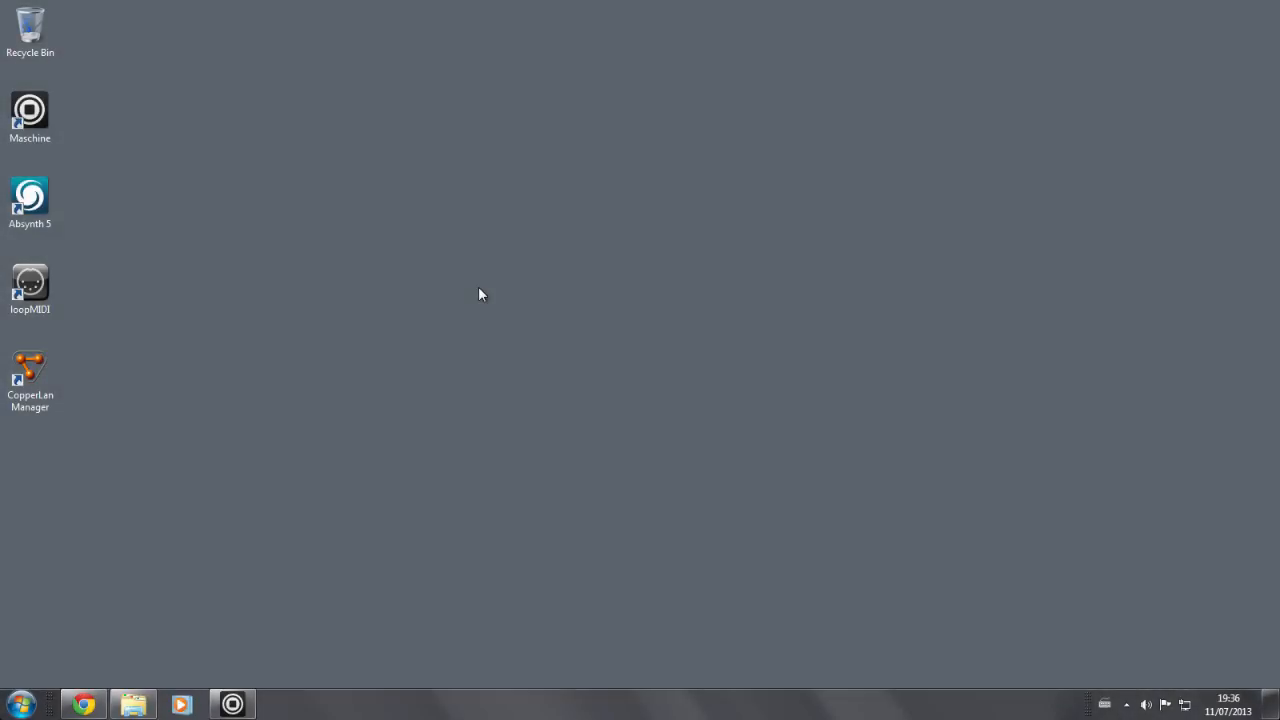
pyautogui.moveTo(445, 305)
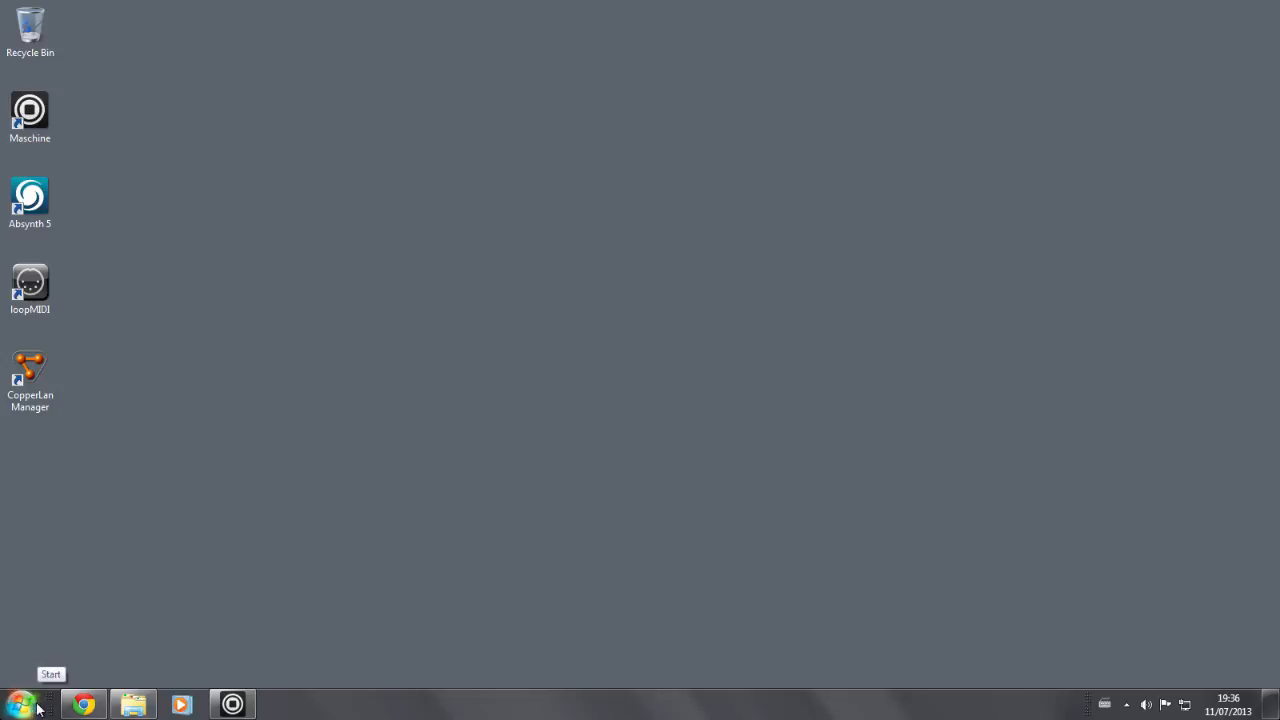
# - Show the Start button's context menu with Properties and Open Windows Explorer
pyautogui.rightClick(18, 705)
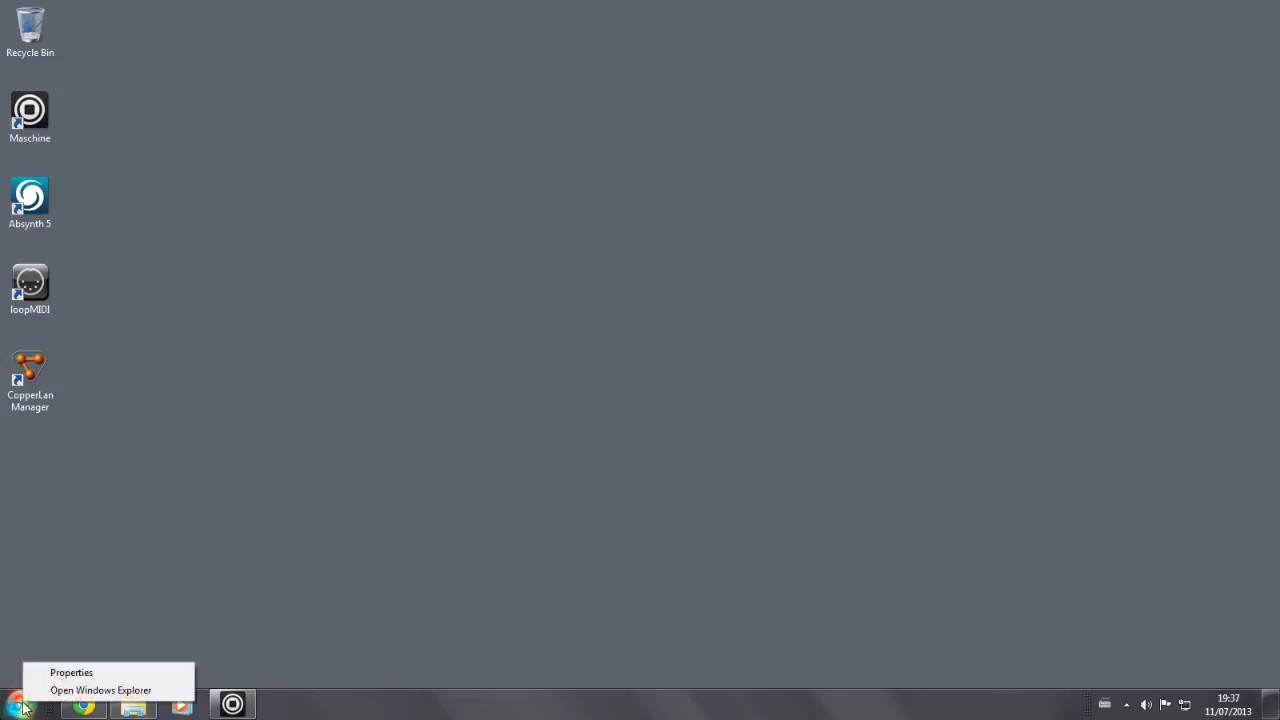
# - Navigate Windows Explorer to %localappdata%/airspaceapps via the address bar
pyautogui.click(101, 690)
pyautogui.write('%')
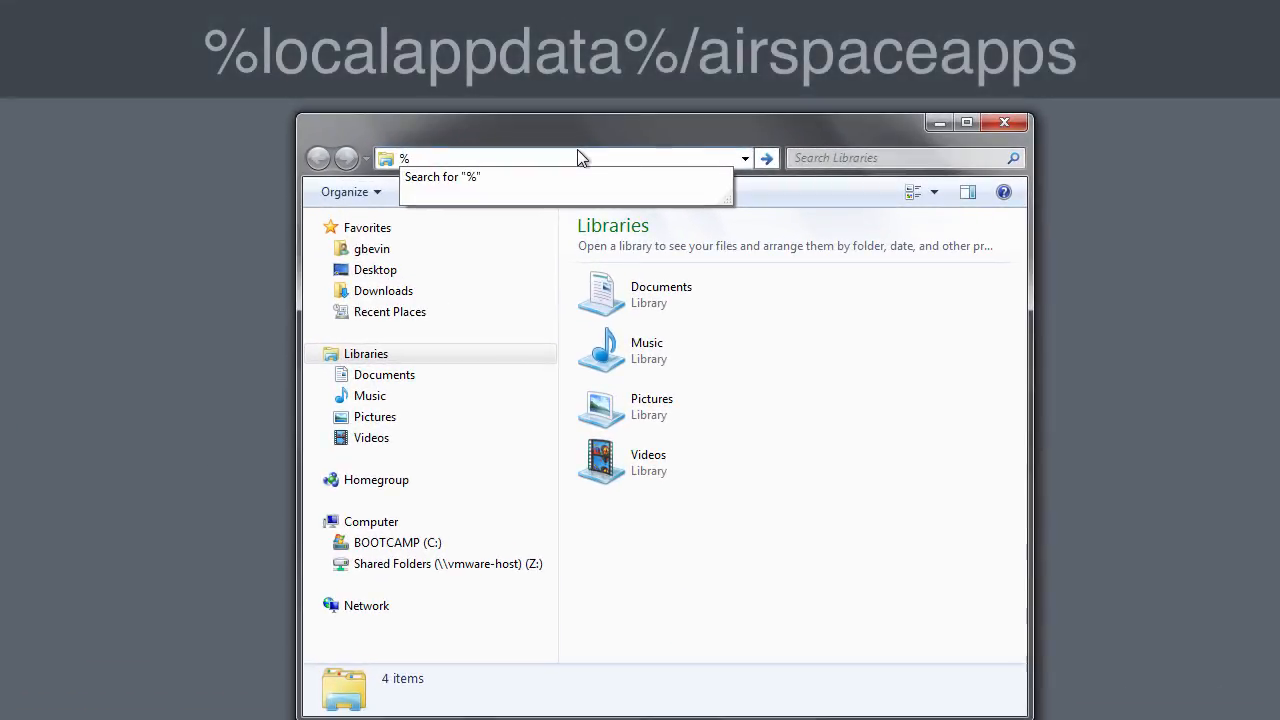
pyautogui.write('localapp')
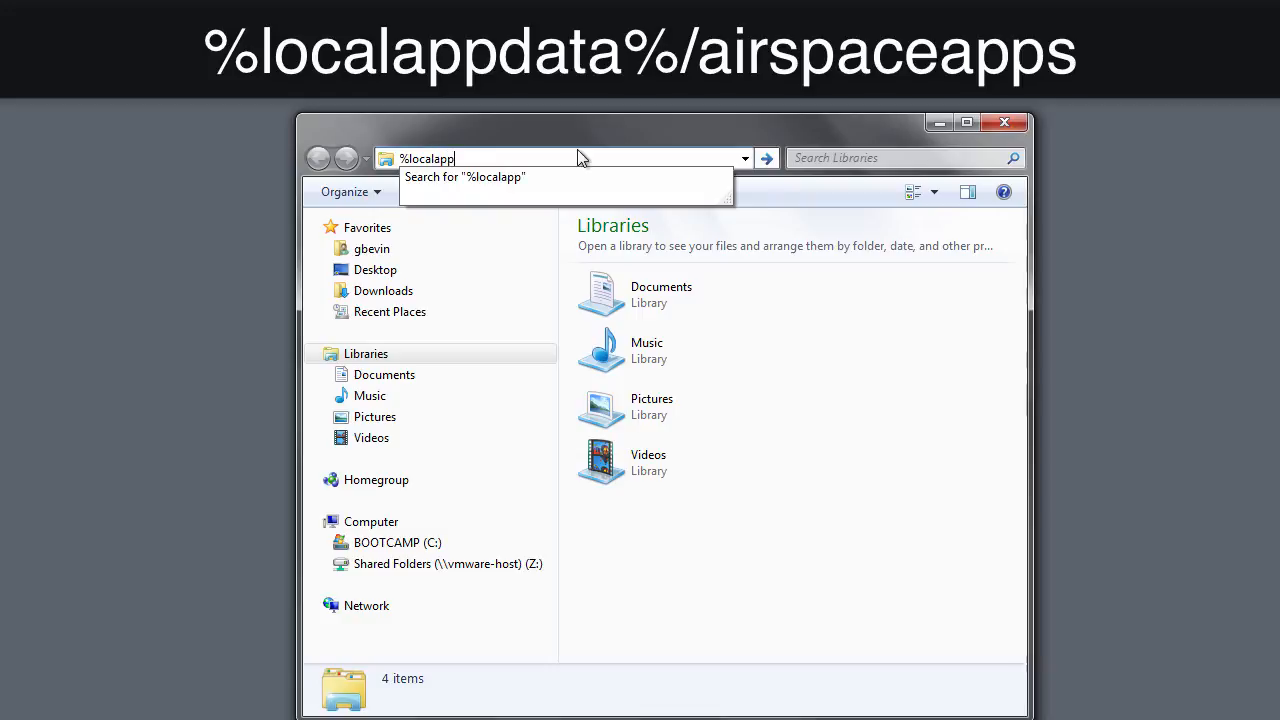
pyautogui.write('data%')
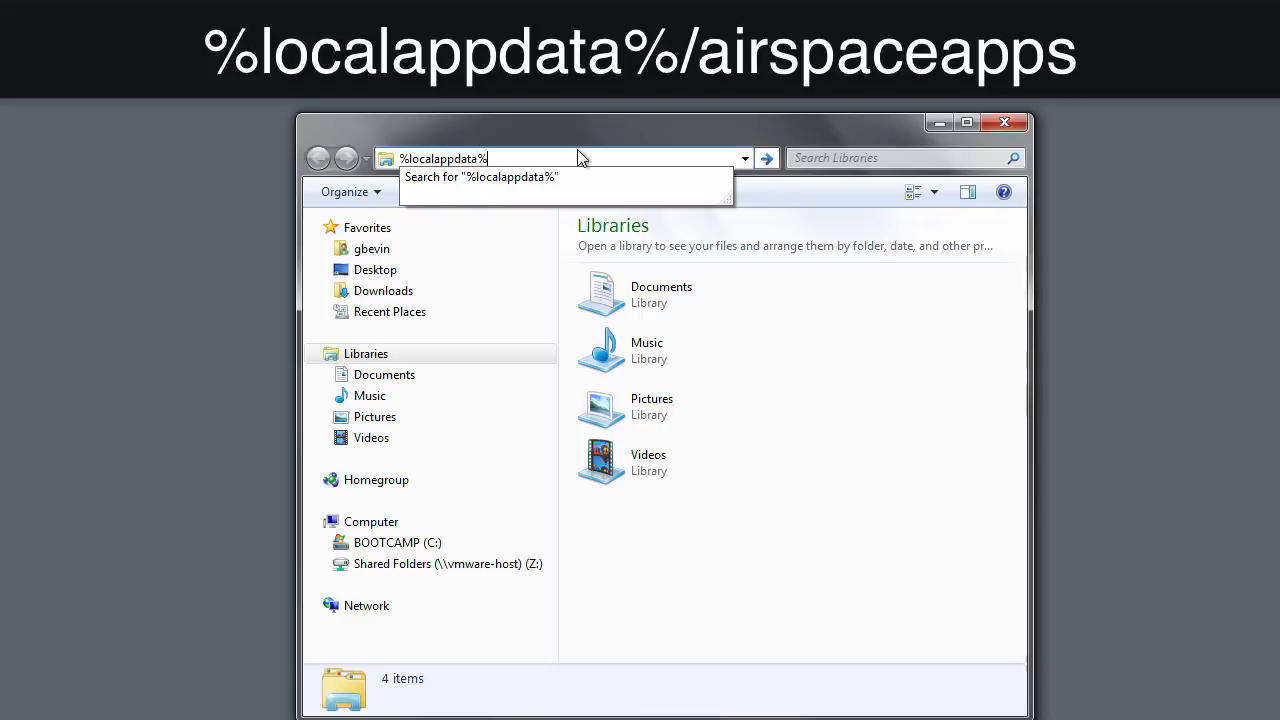
pyautogui.write('airs')
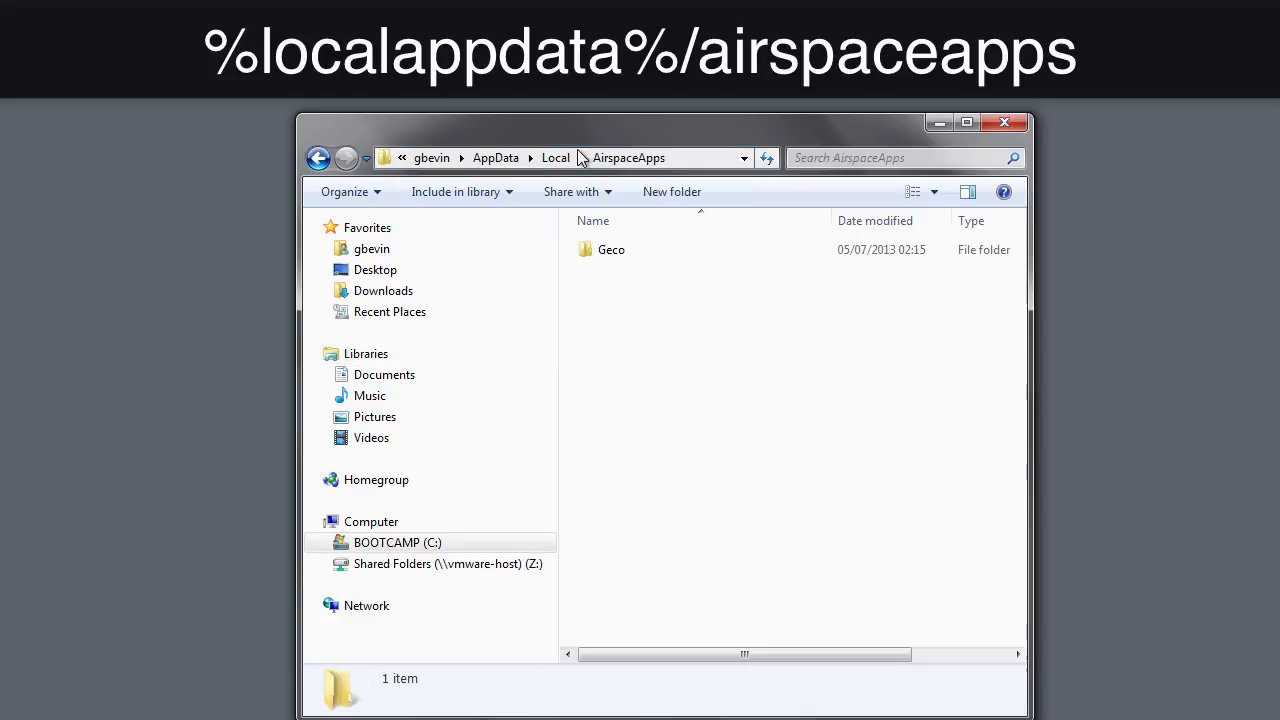
# - Enter the Geco folder, make a desktop shortcut to Geco_LM, and close Explorer
pyautogui.click(611, 249)
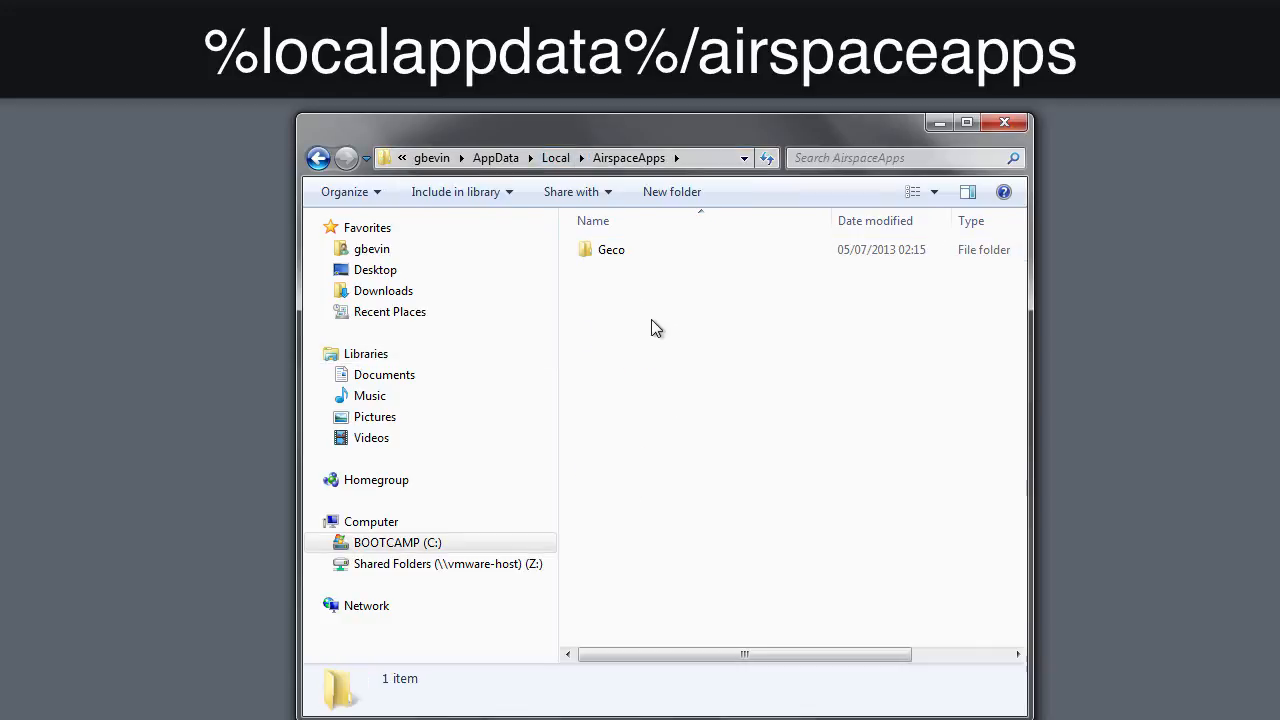
pyautogui.click(611, 249)
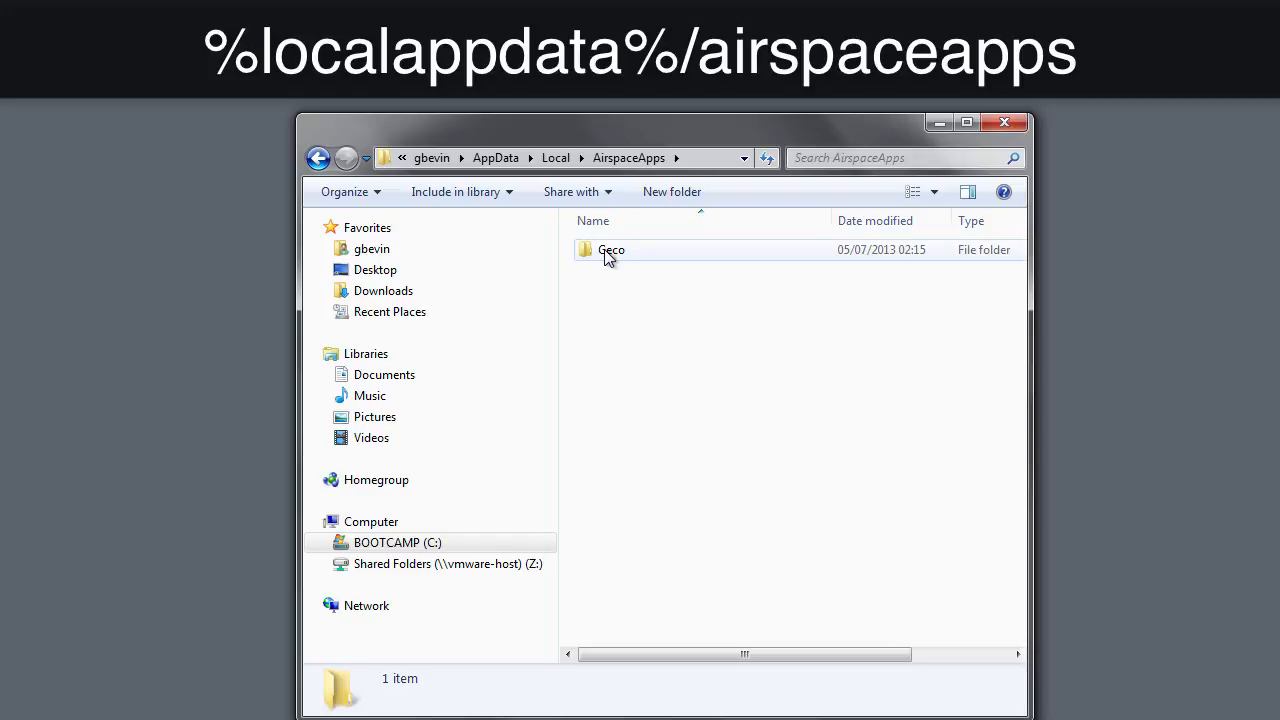
pyautogui.doubleClick(611, 249)
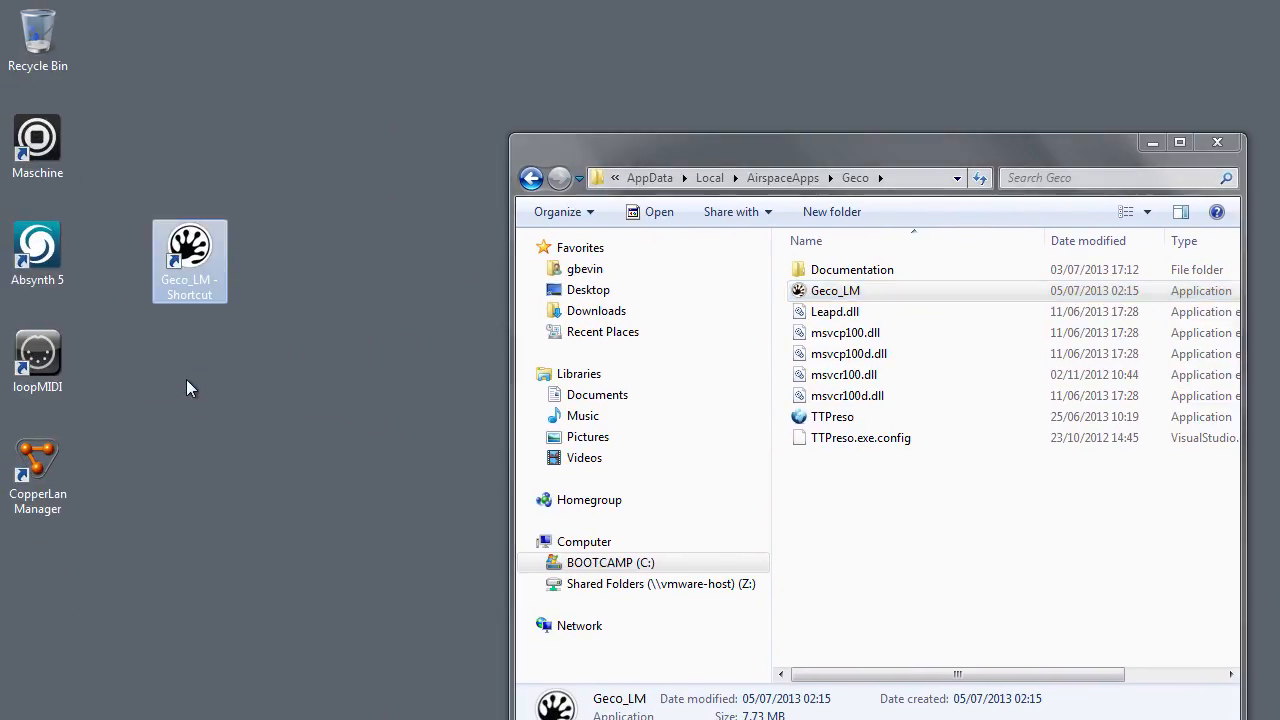
pyautogui.click(1217, 141)
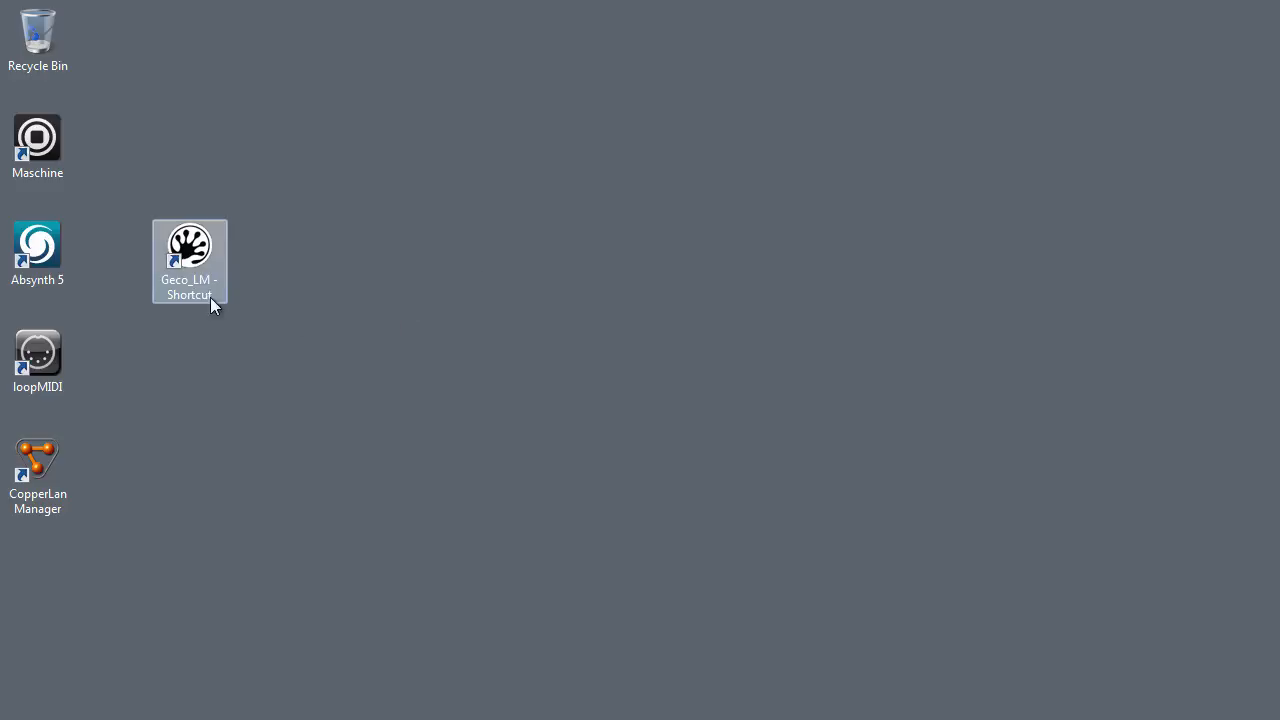
pyautogui.doubleClick(189, 245)
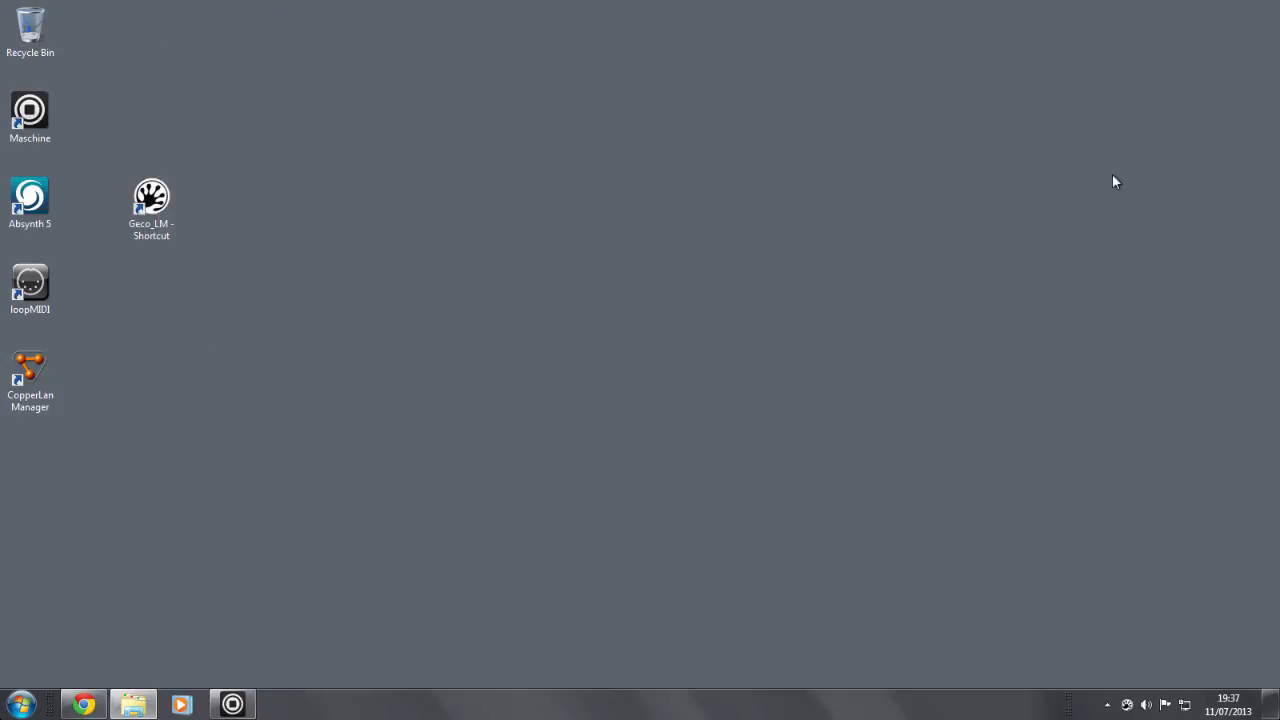
pyautogui.moveTo(1117, 638)
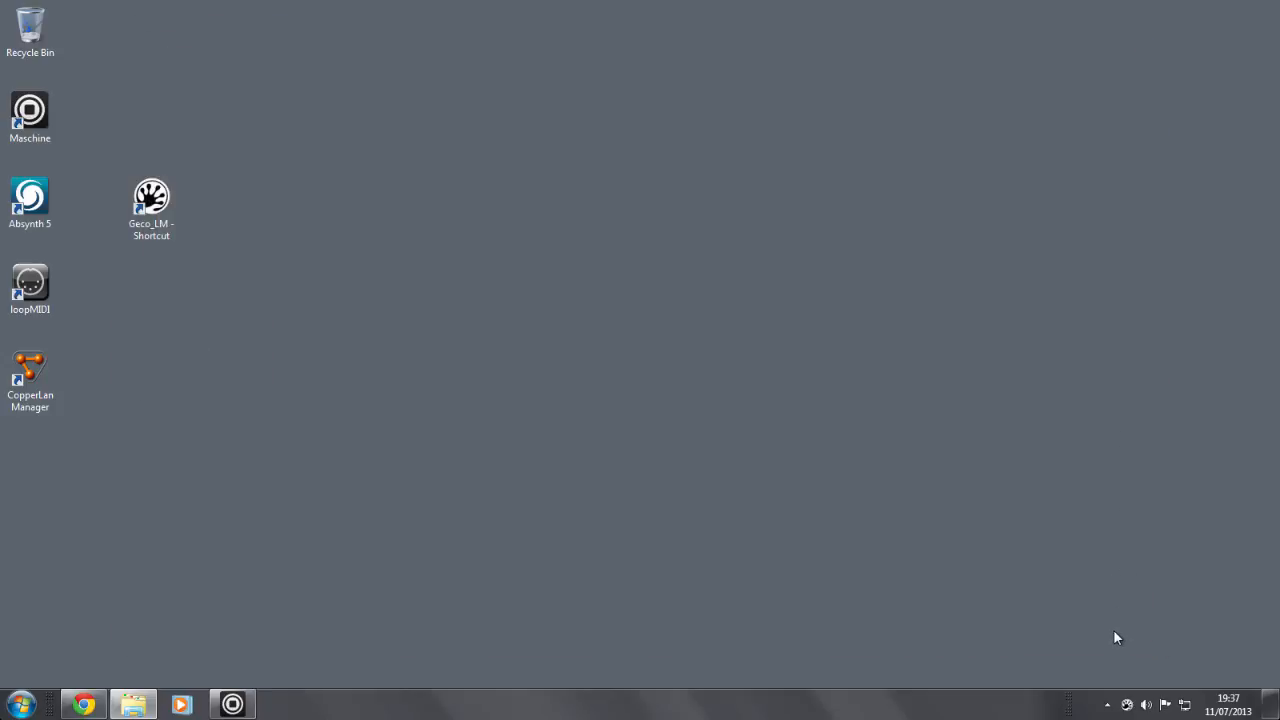
pyautogui.moveTo(1128, 705)
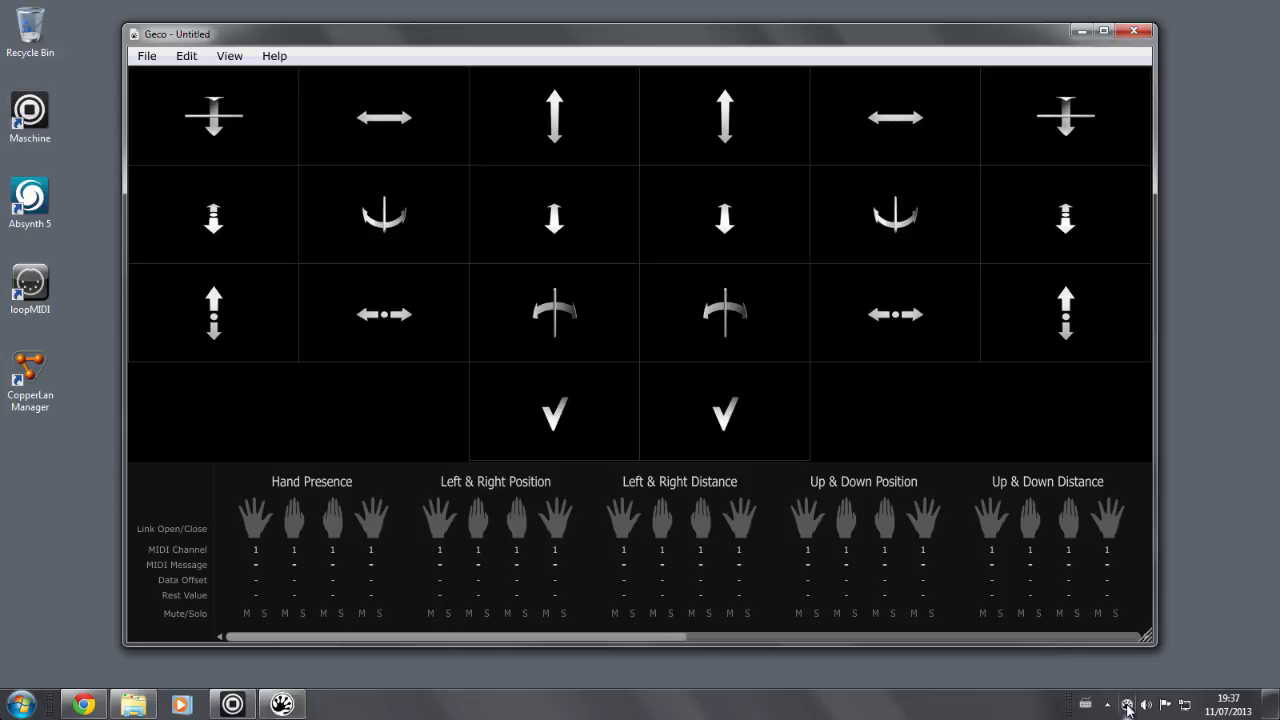
pyautogui.click(1133, 31)
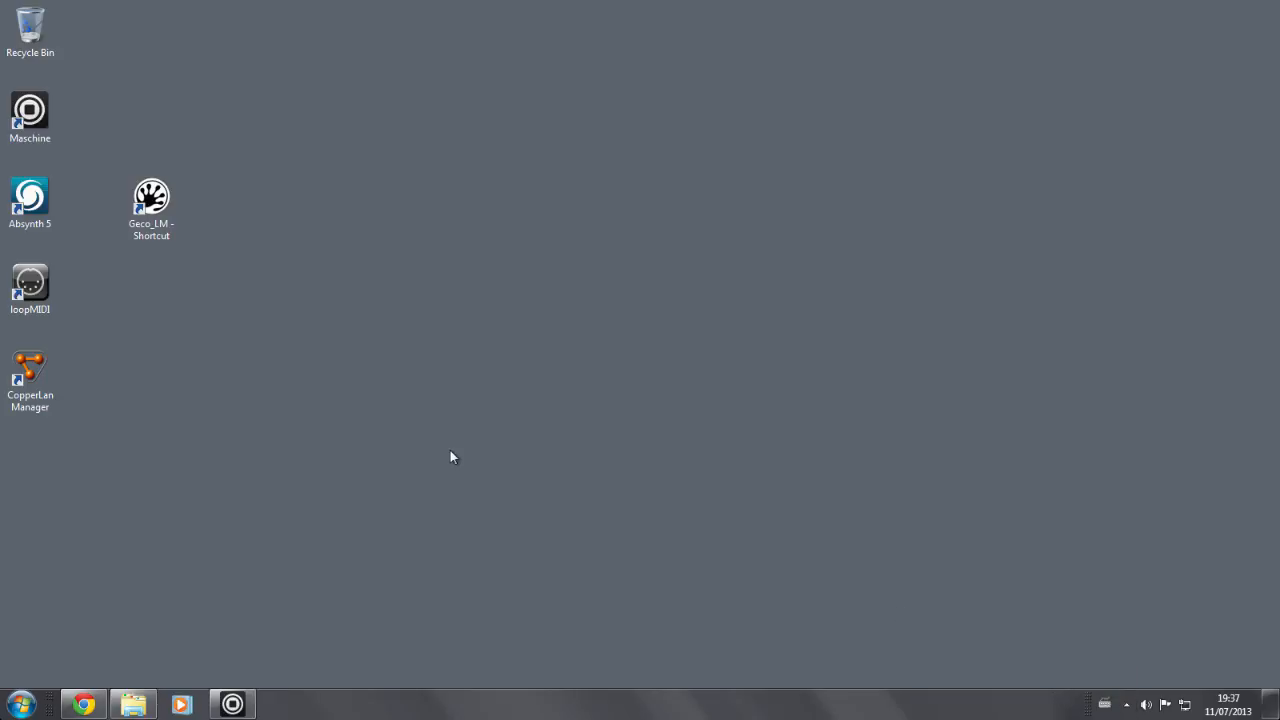
pyautogui.click(151, 200)
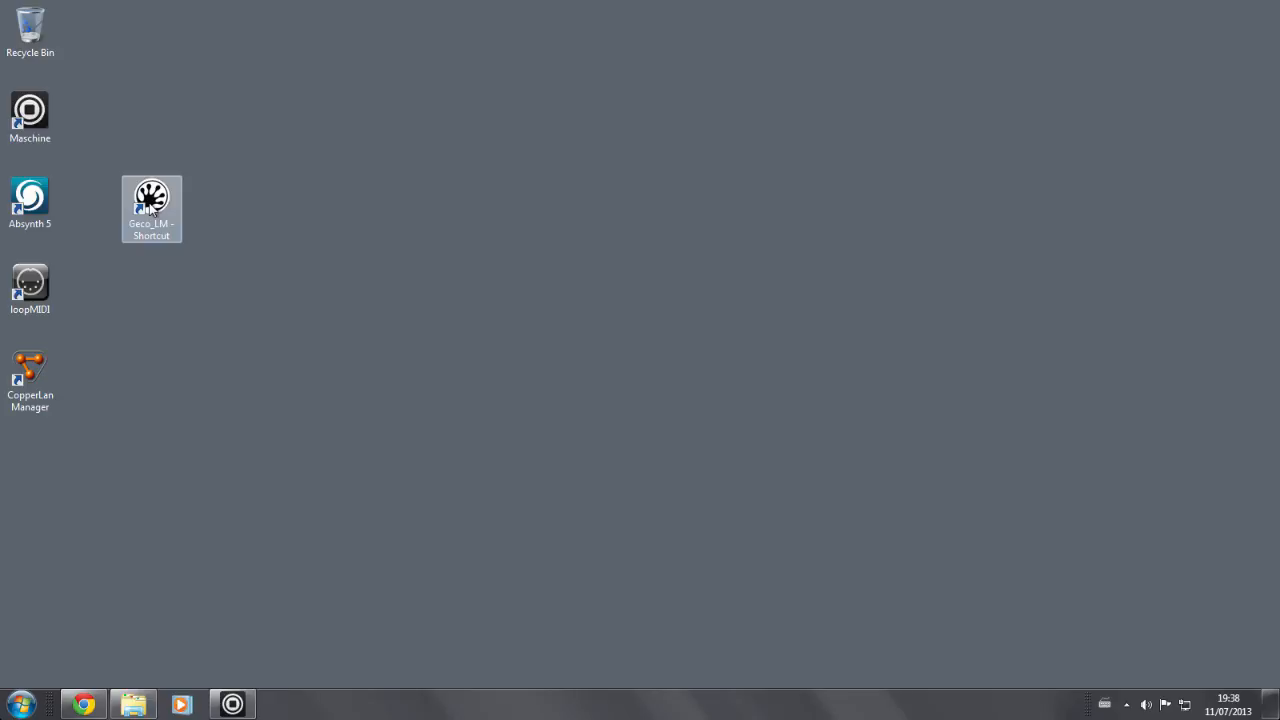
# - Launch Geco from the Geco_LM desktop shortcut, leaving the CopperLan page in front
pyautogui.doubleClick(151, 196)
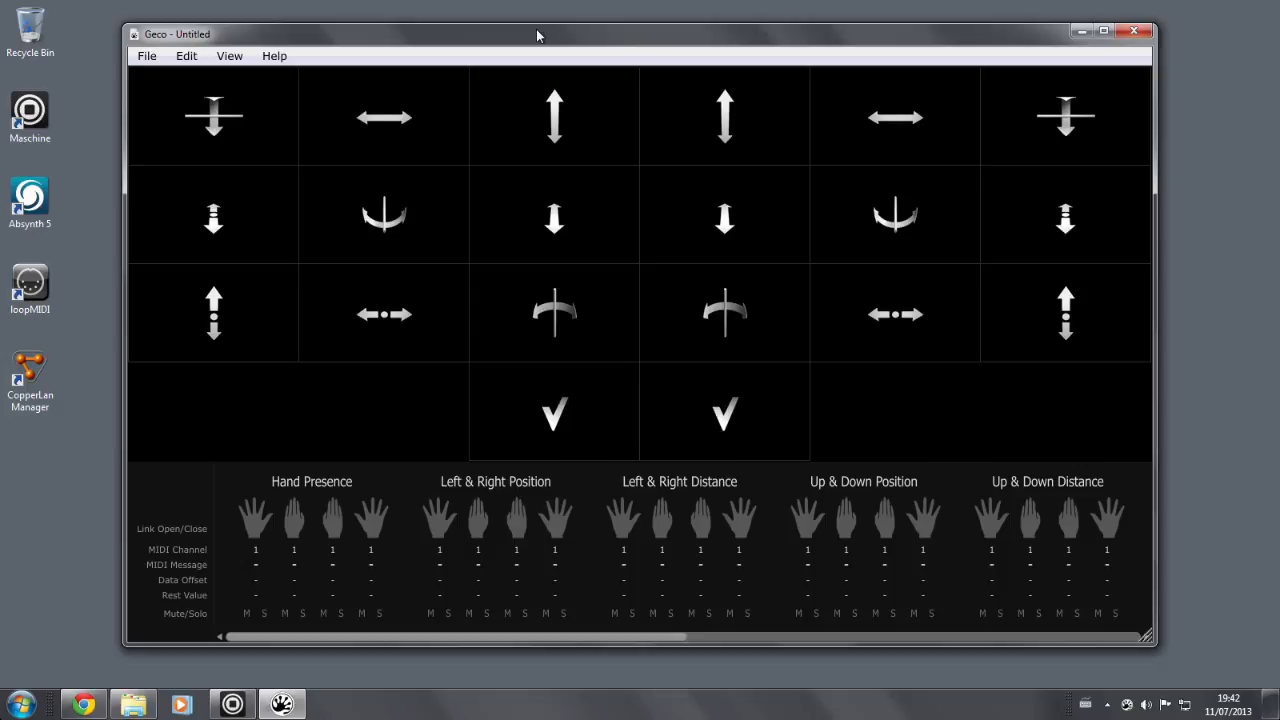
pyautogui.moveTo(205, 582)
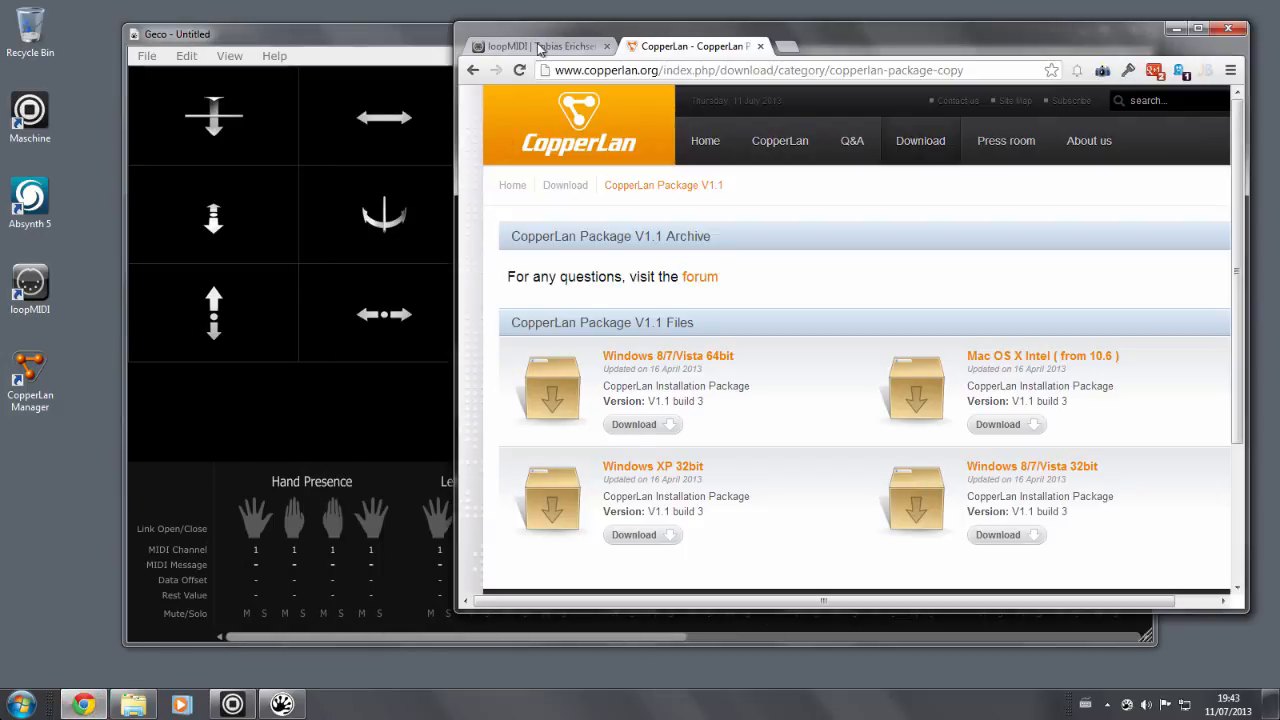
# - Review the loopMIDI page in Chrome before returning to the maximized Geco window
pyautogui.click(540, 46)
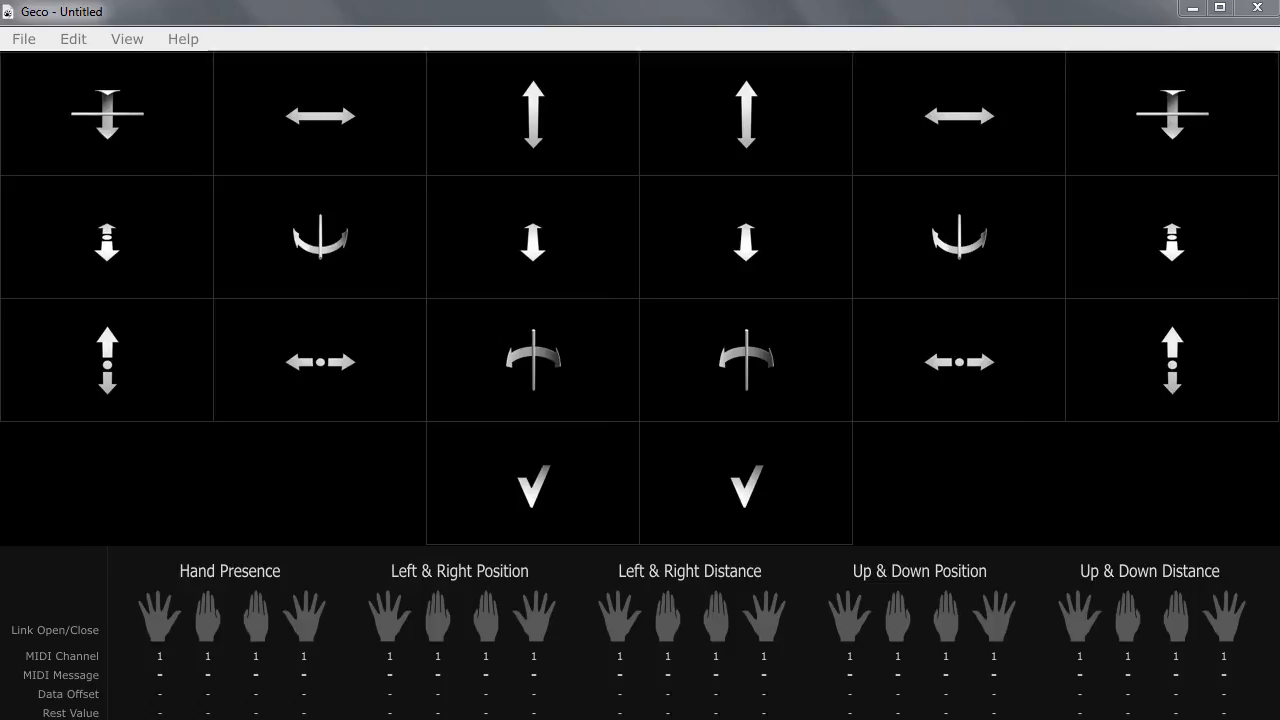
# - Bring up Geco's Document Settings dialog with its MIDI output port still empty
pyautogui.click(23, 38)
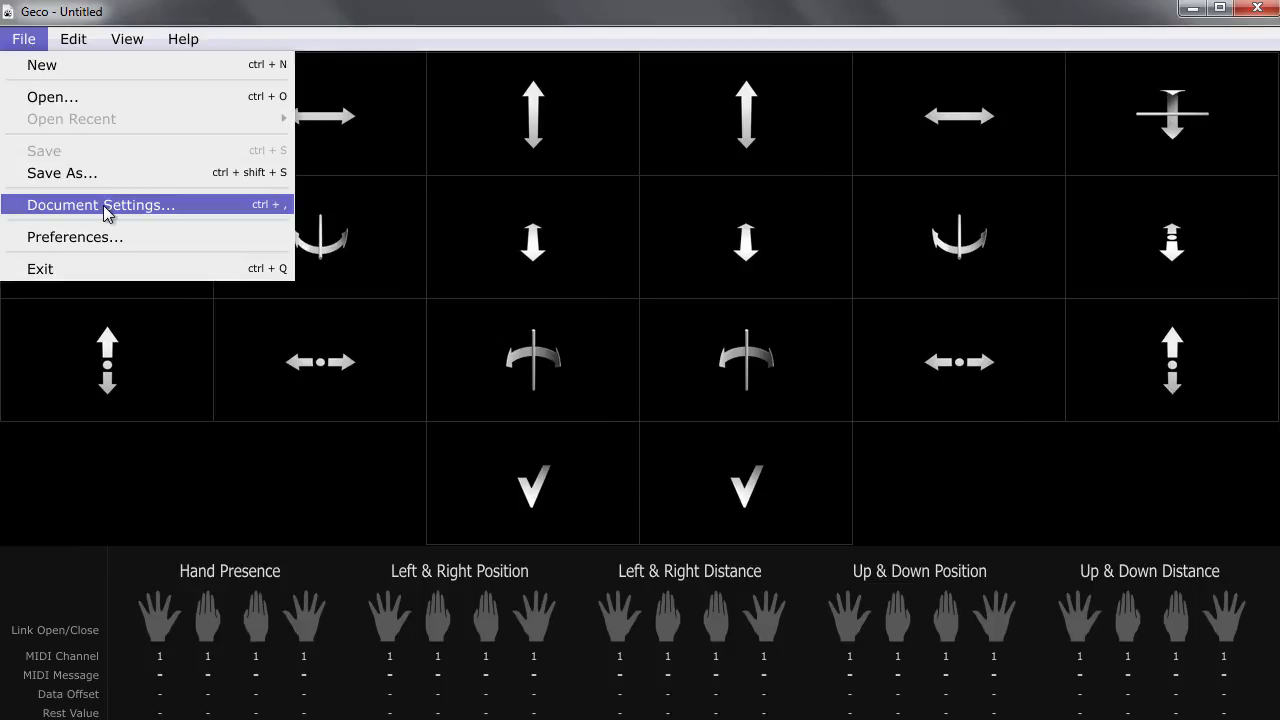
pyautogui.click(100, 204)
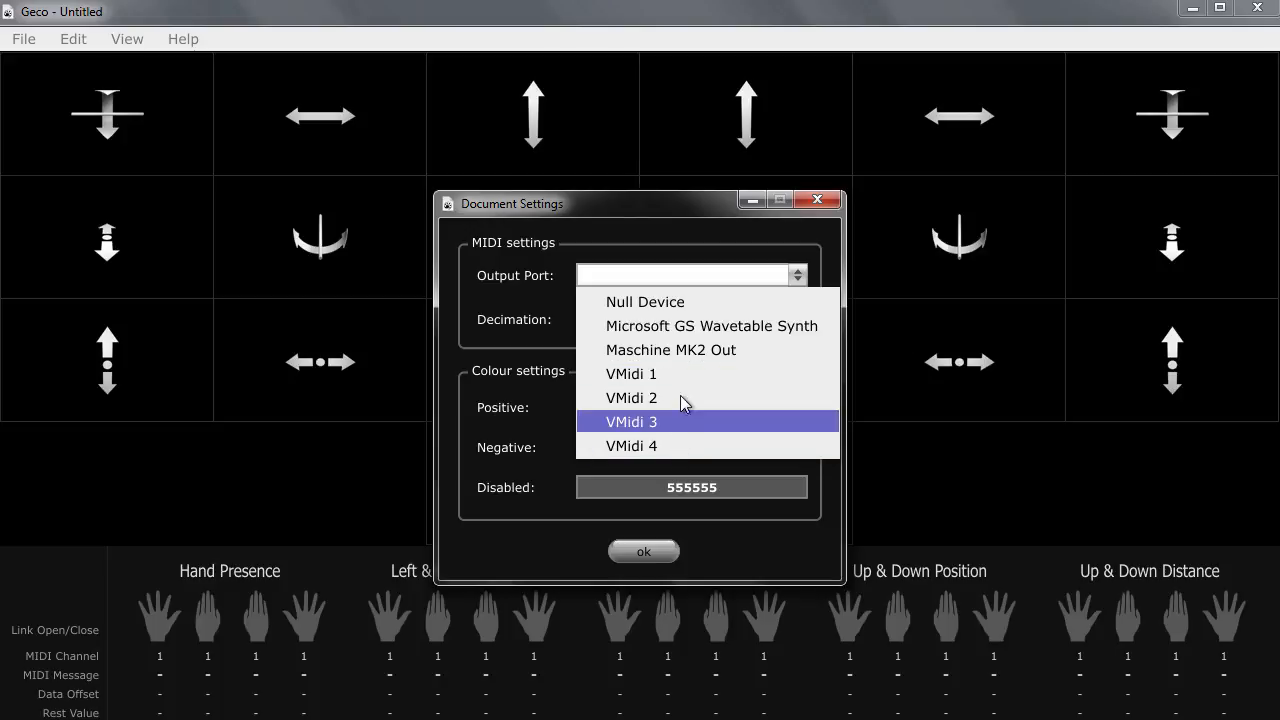
pyautogui.moveTo(668, 408)
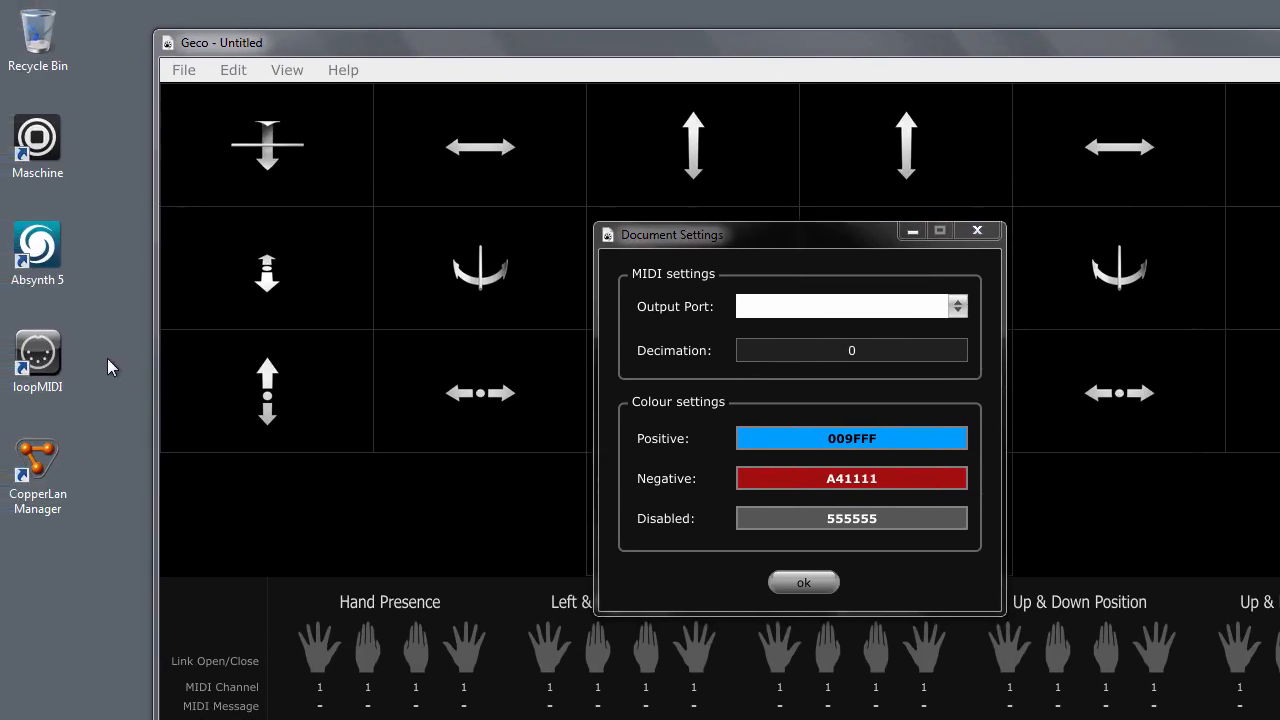
pyautogui.moveTo(38, 355)
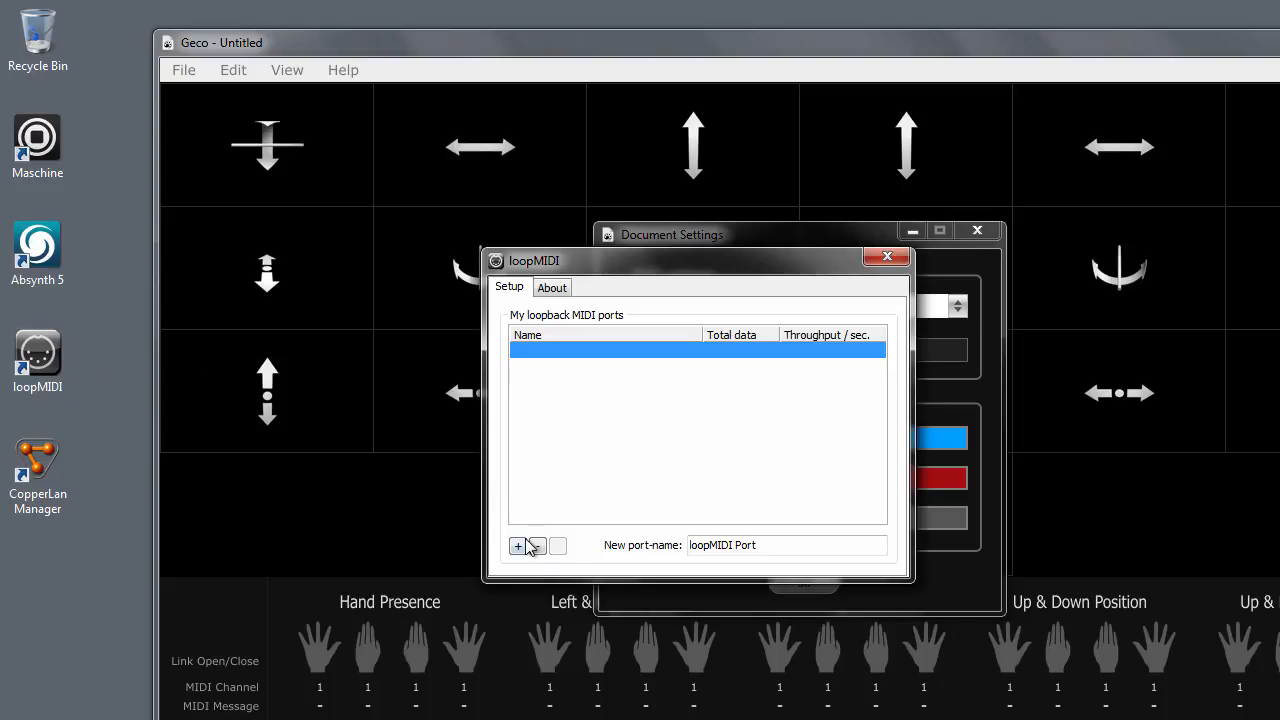
pyautogui.moveTo(518, 545)
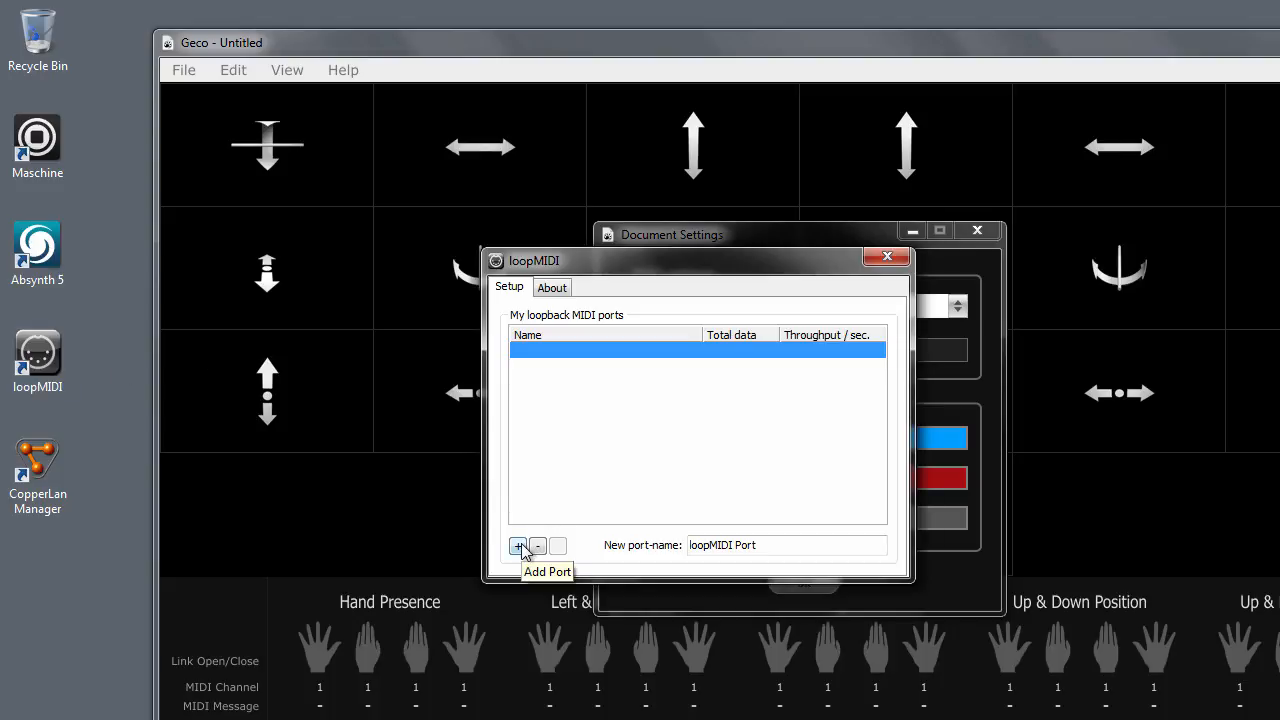
# - Add a new loopMIDI Port and confirm it as Geco's MIDI output port
pyautogui.click(518, 545)
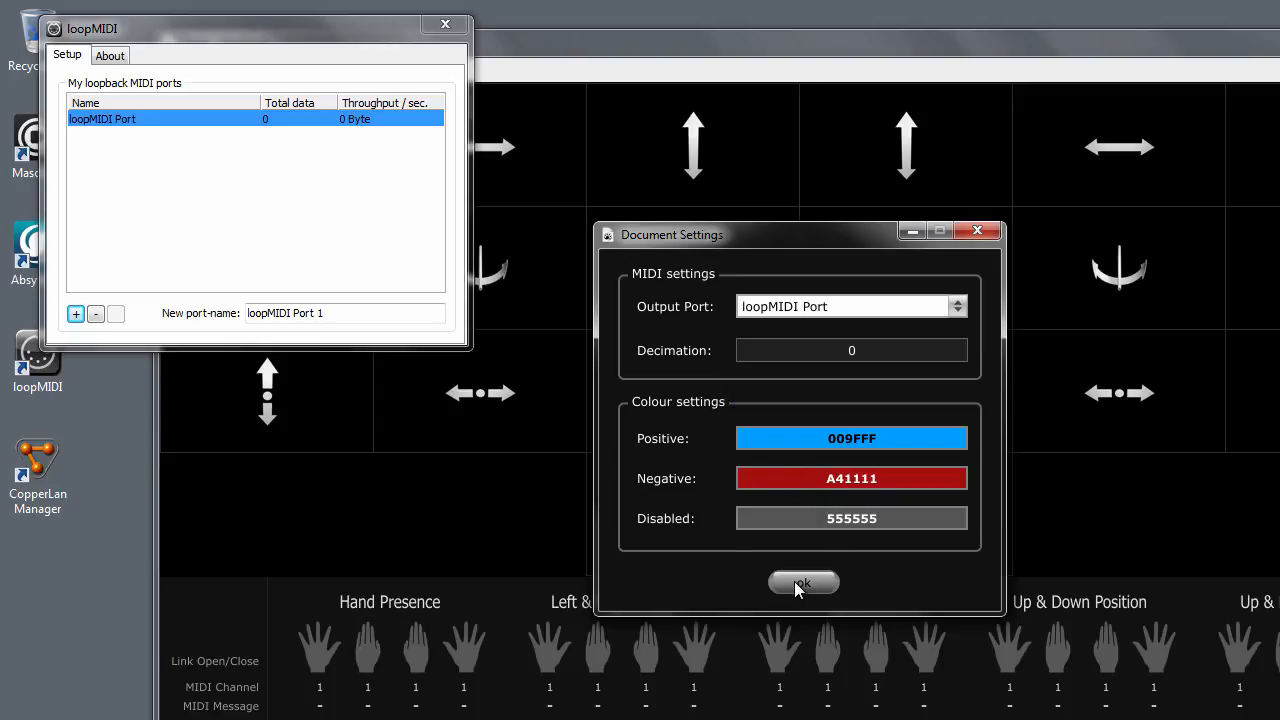
pyautogui.click(803, 583)
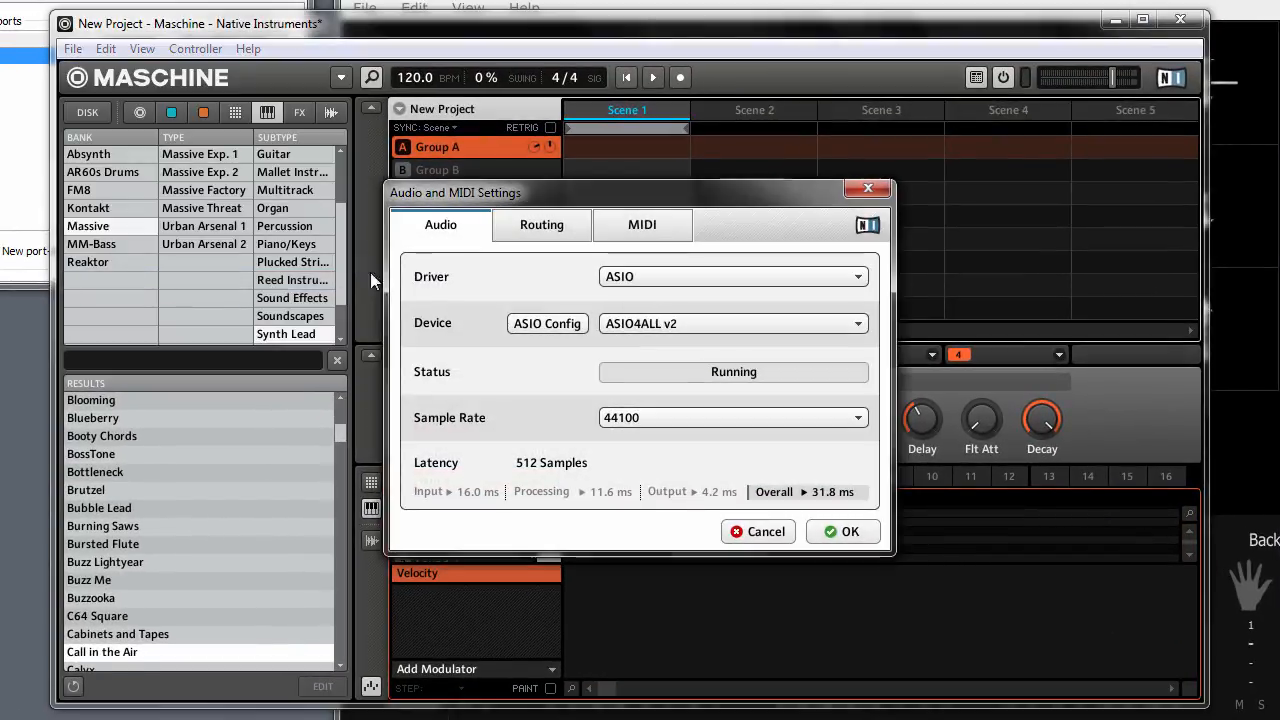
# - Check Maschine's MIDI inputs including loopMIDI Port are On, then confirm the settings
pyautogui.click(642, 224)
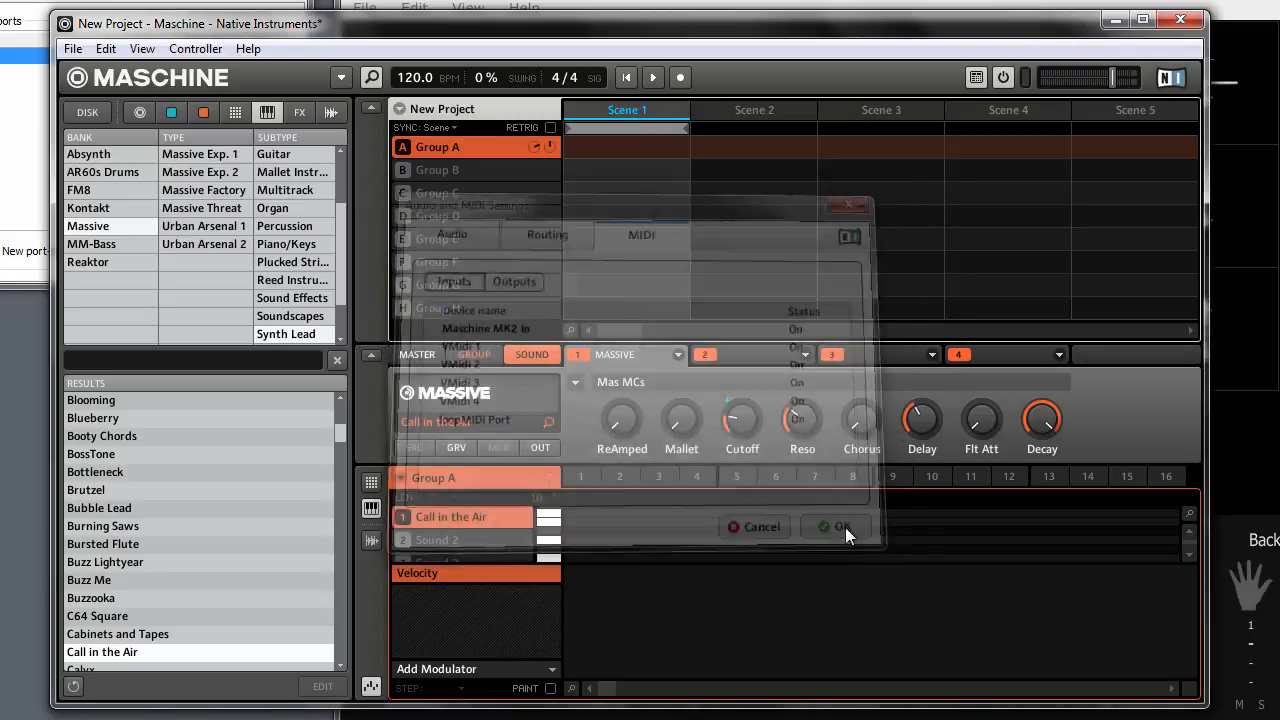
pyautogui.click(836, 527)
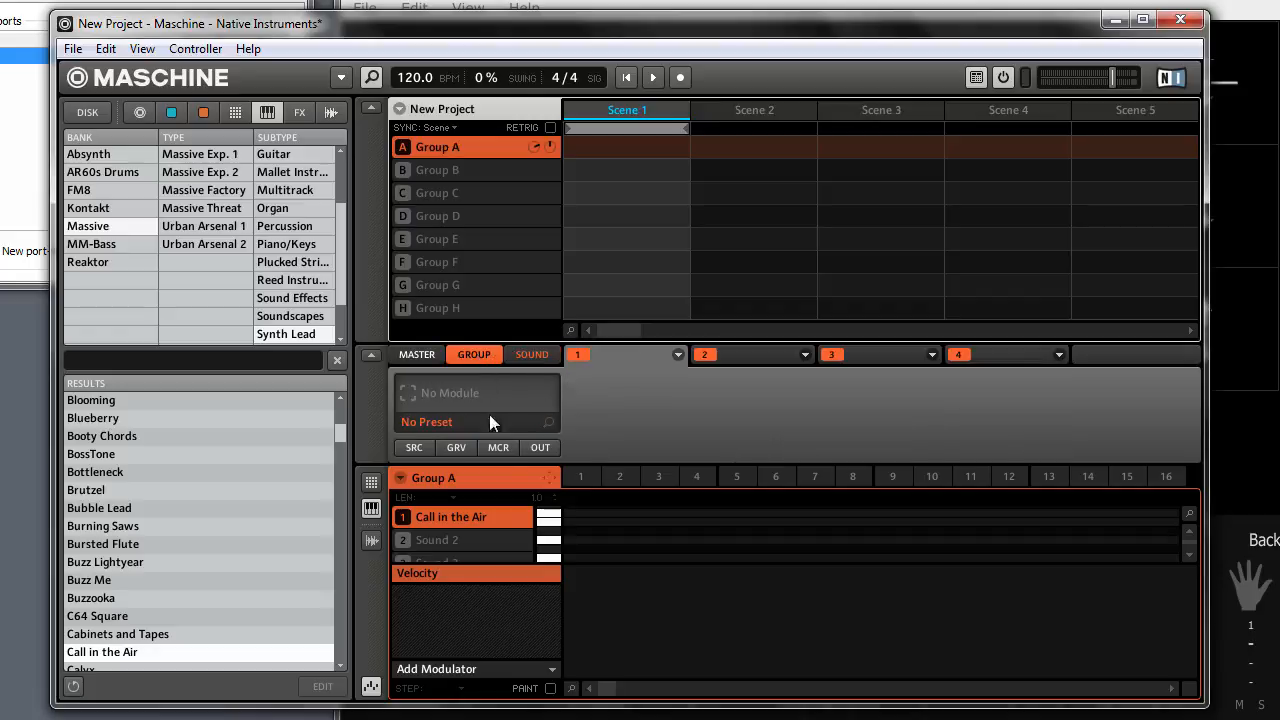
# - MIDI-learn Group A's first macro knob to Cutoff and adjust it from incoming Geco data
pyautogui.click(498, 447)
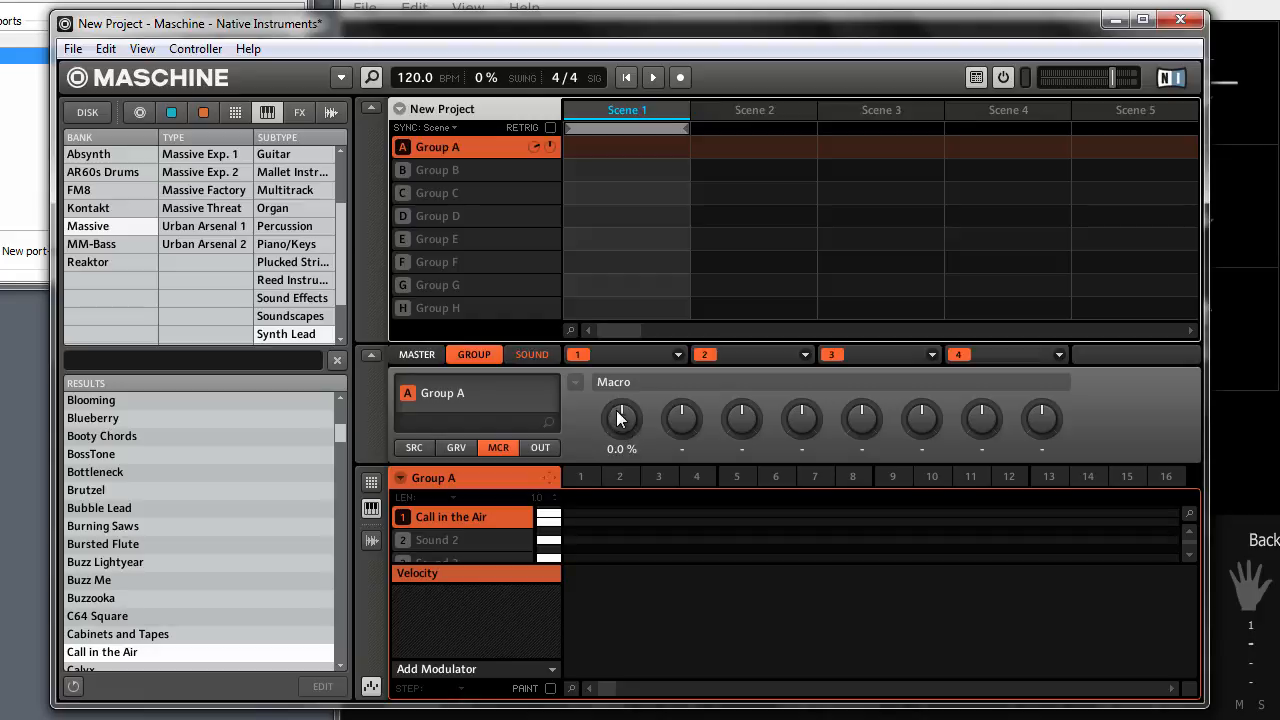
pyautogui.rightClick(621, 417)
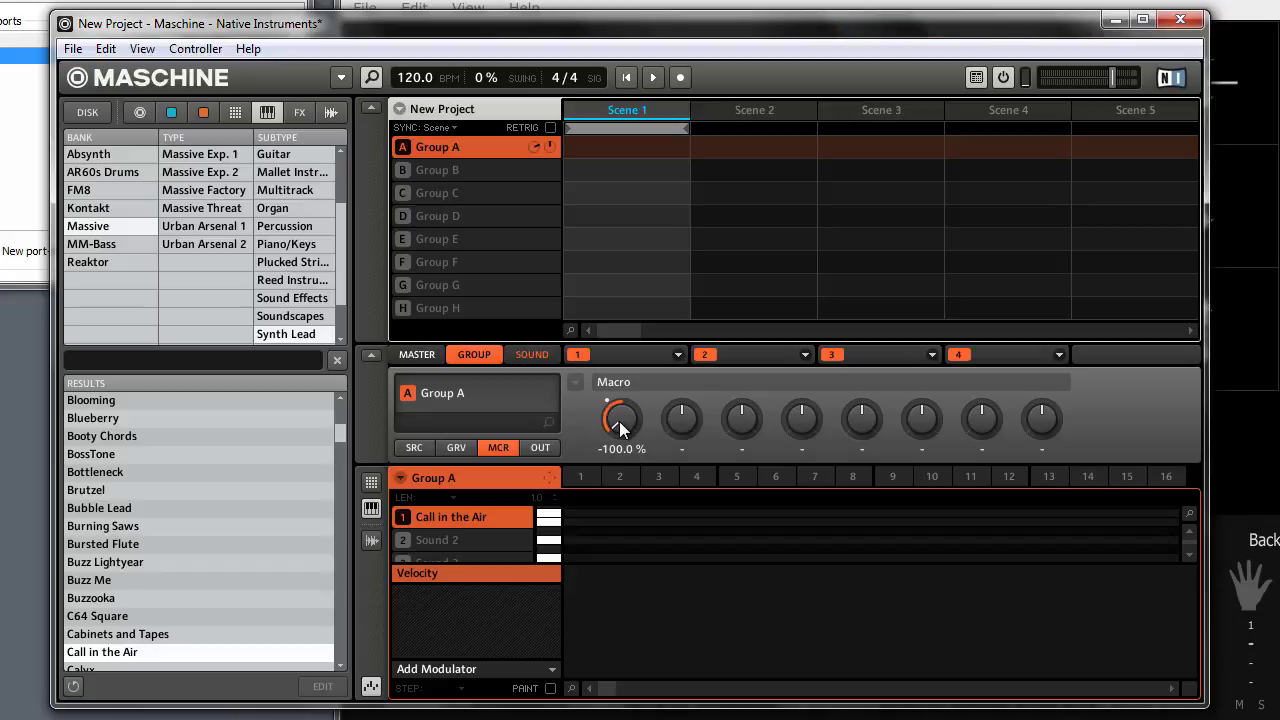
pyautogui.moveTo(621, 418); pyautogui.dragTo(621, 400)
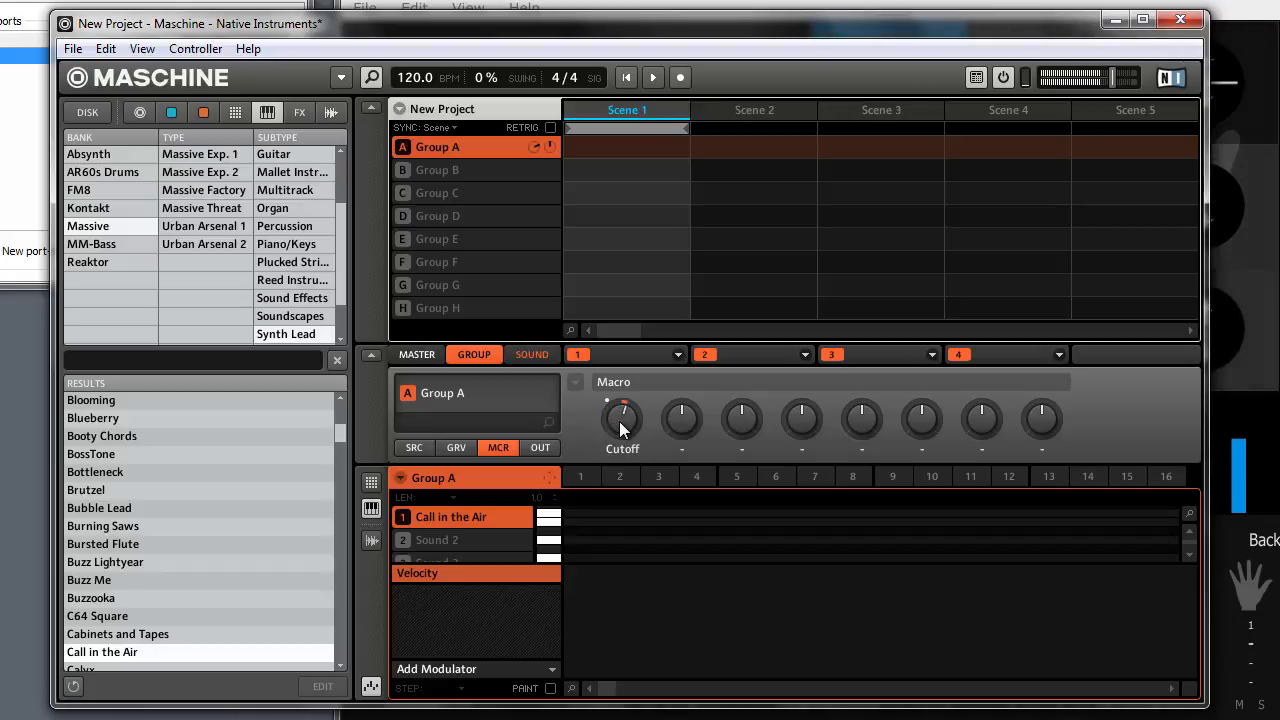
pyautogui.moveTo(622, 418); pyautogui.dragTo(622, 400)
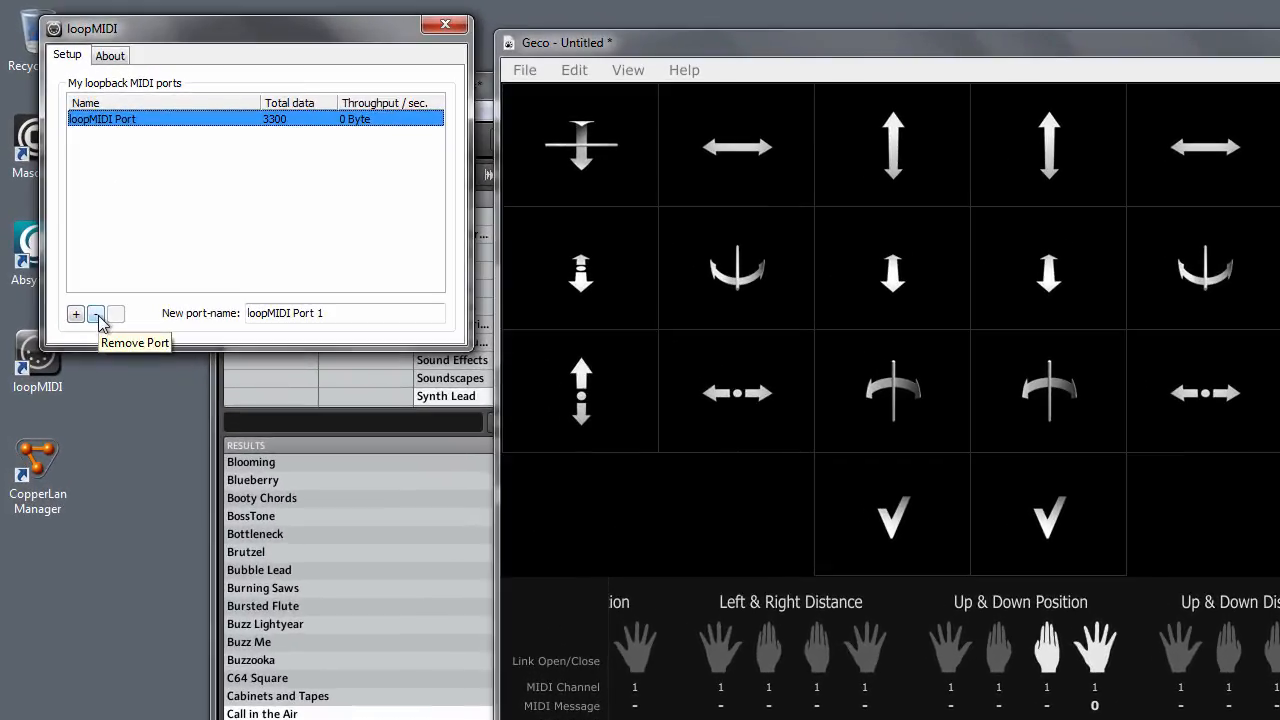
# - Remove loopMIDI Port, close loopMIDI, and start CopperLan Manager from the desktop
pyautogui.click(95, 314)
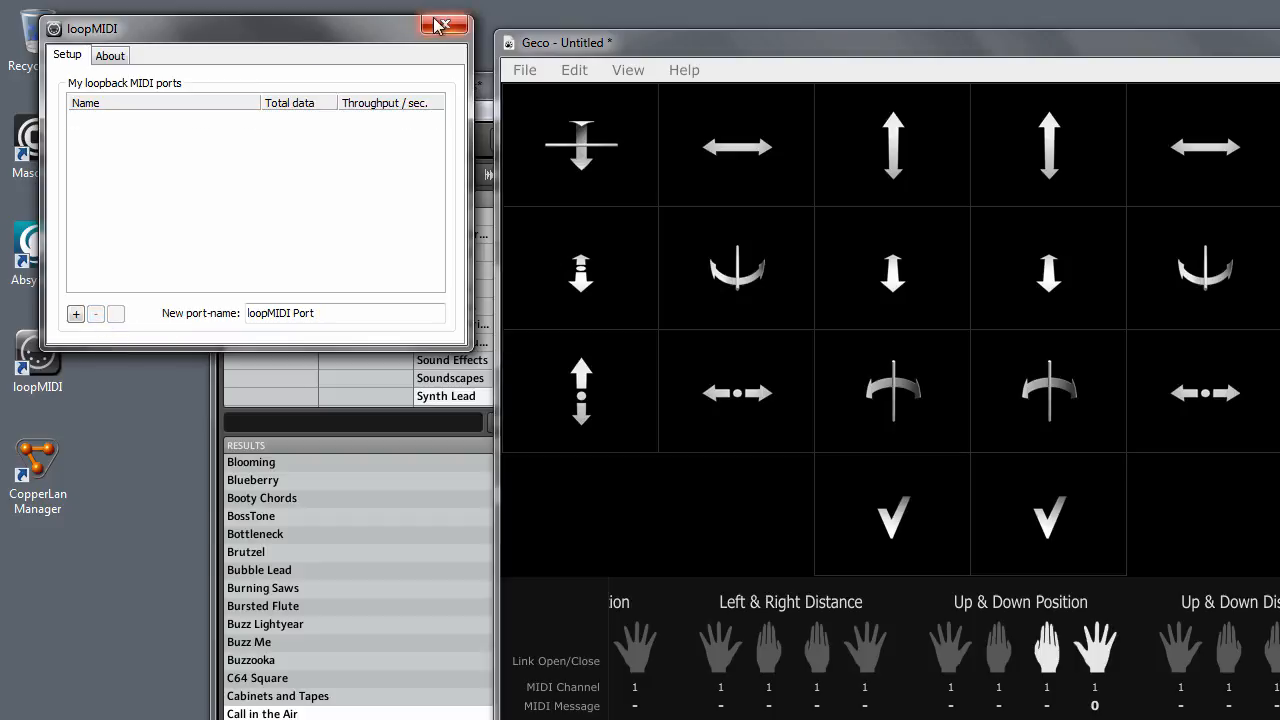
pyautogui.click(443, 25)
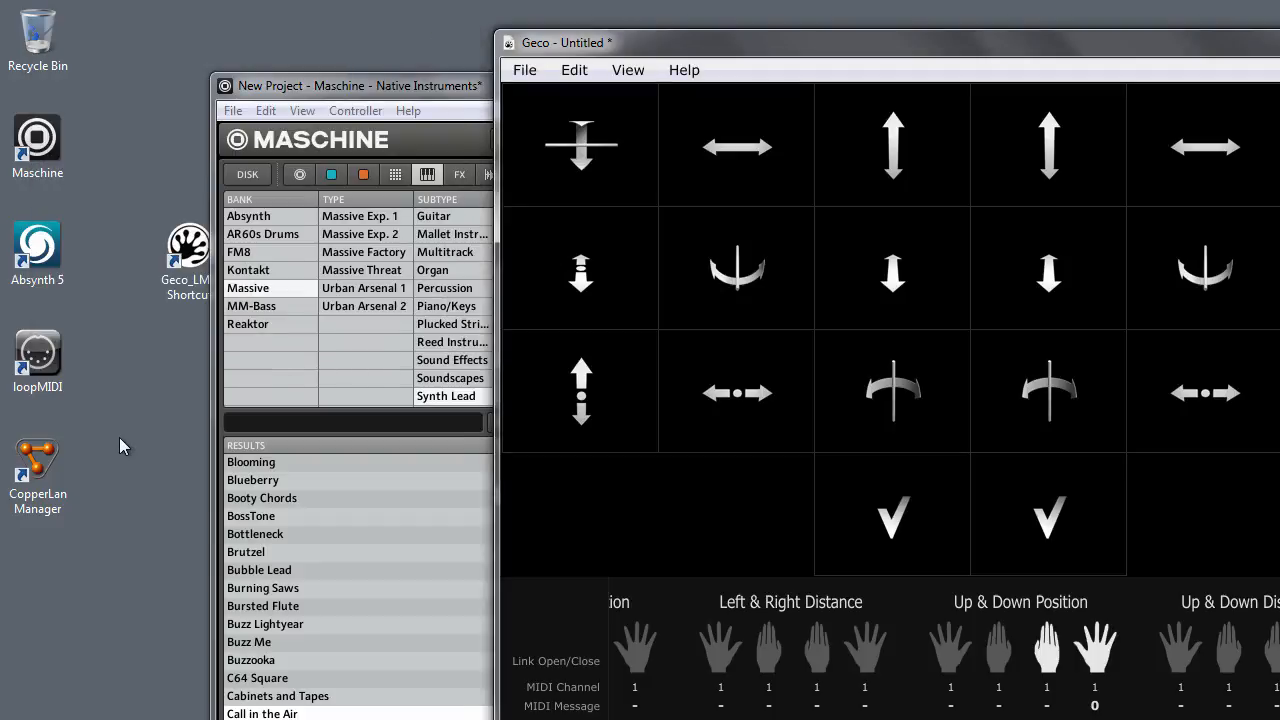
pyautogui.moveTo(98, 449)
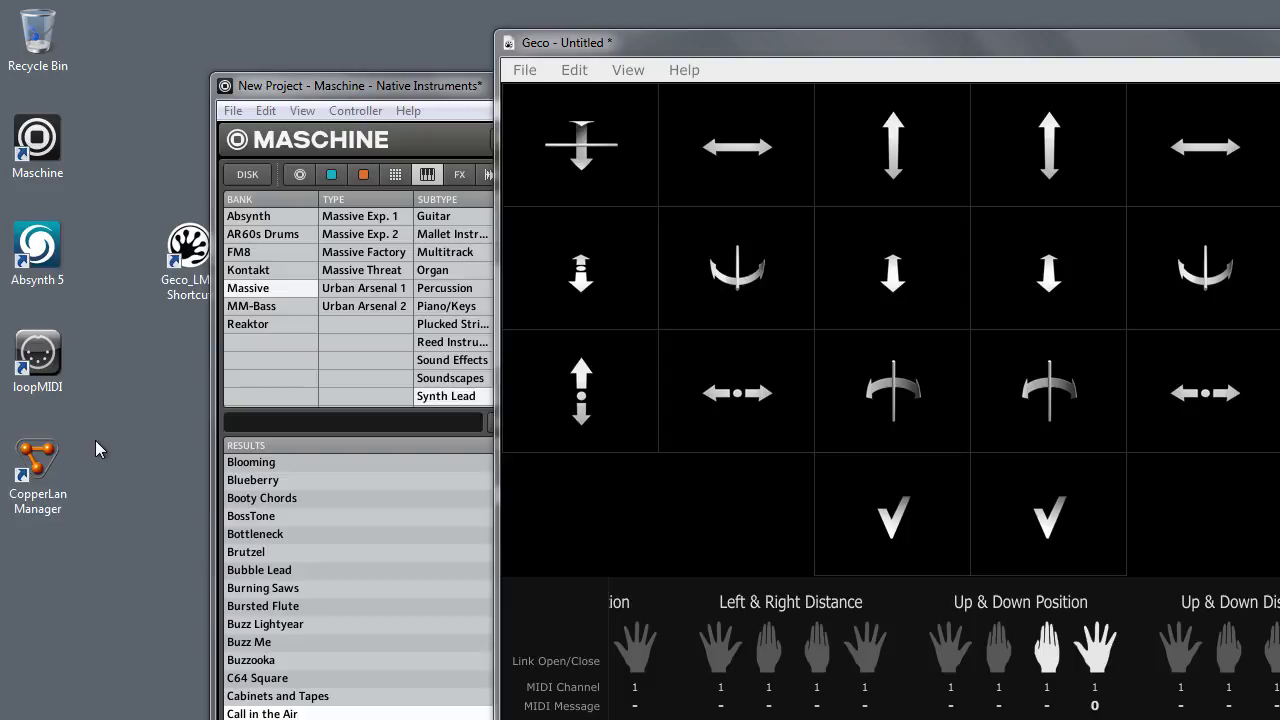
pyautogui.click(37, 460)
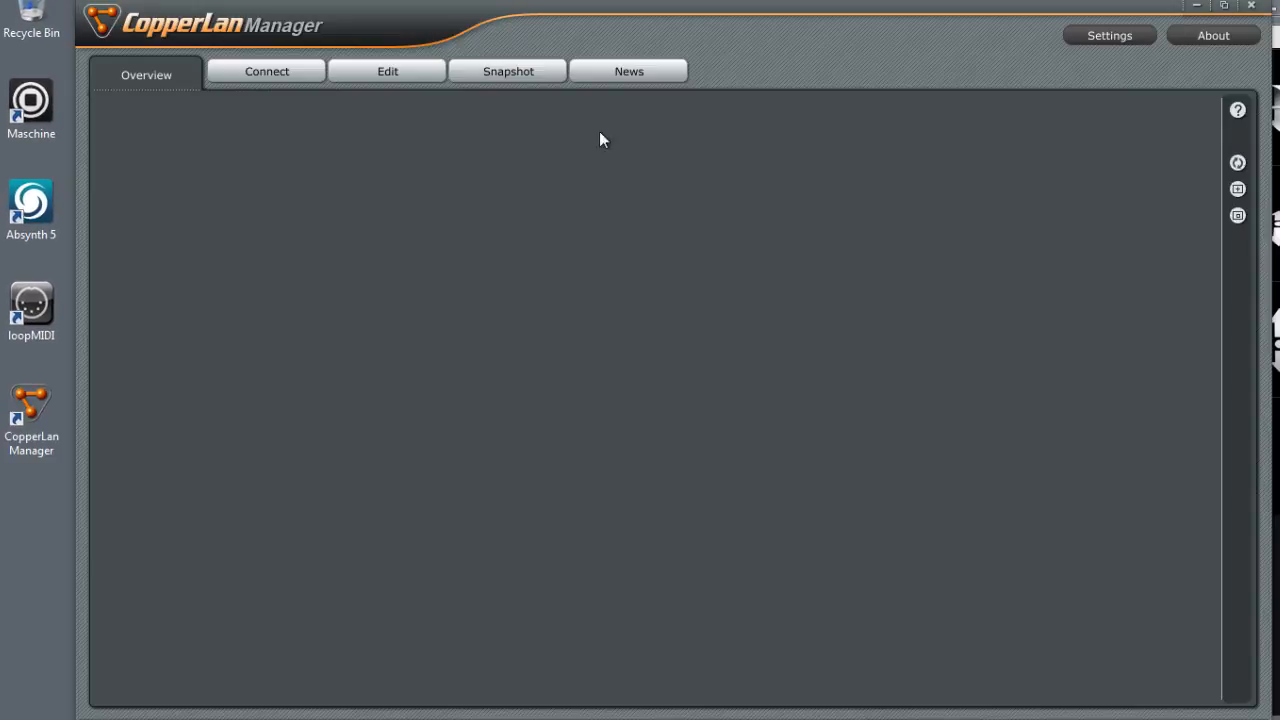
# - Show the MIDI module's settings in the Edit view, with 4 virtual ports configured
pyautogui.click(387, 71)
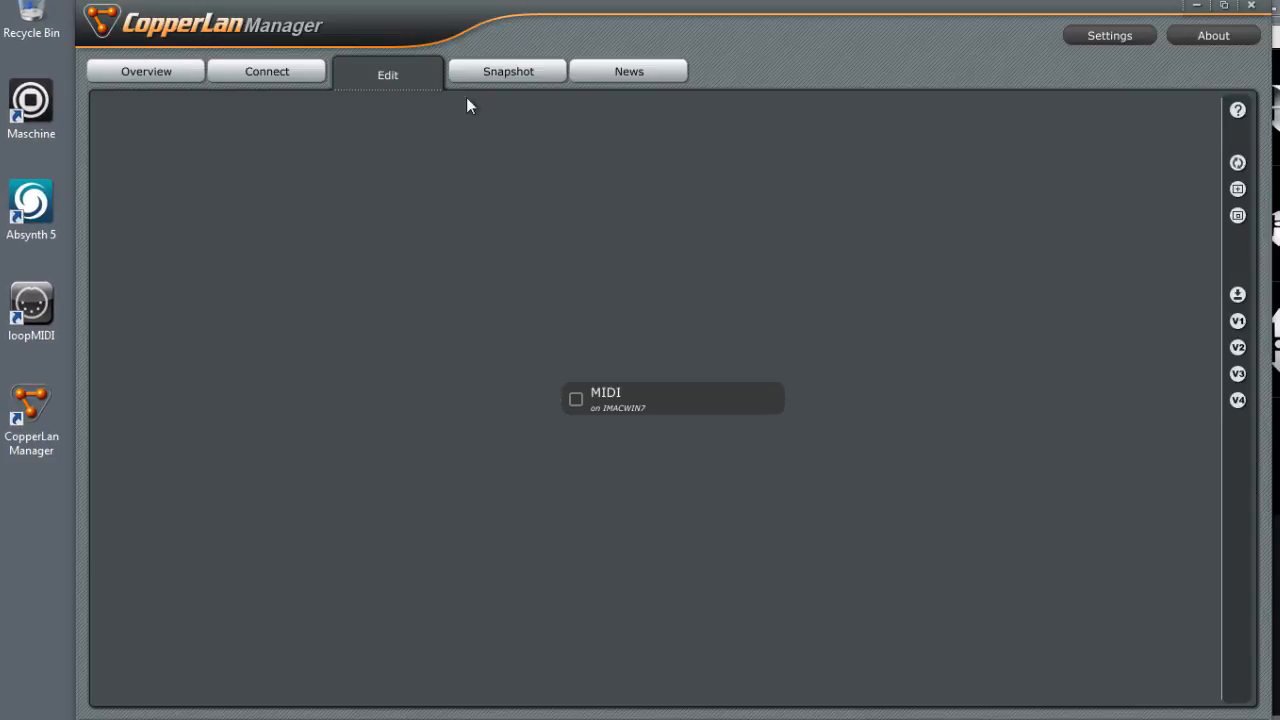
pyautogui.click(645, 398)
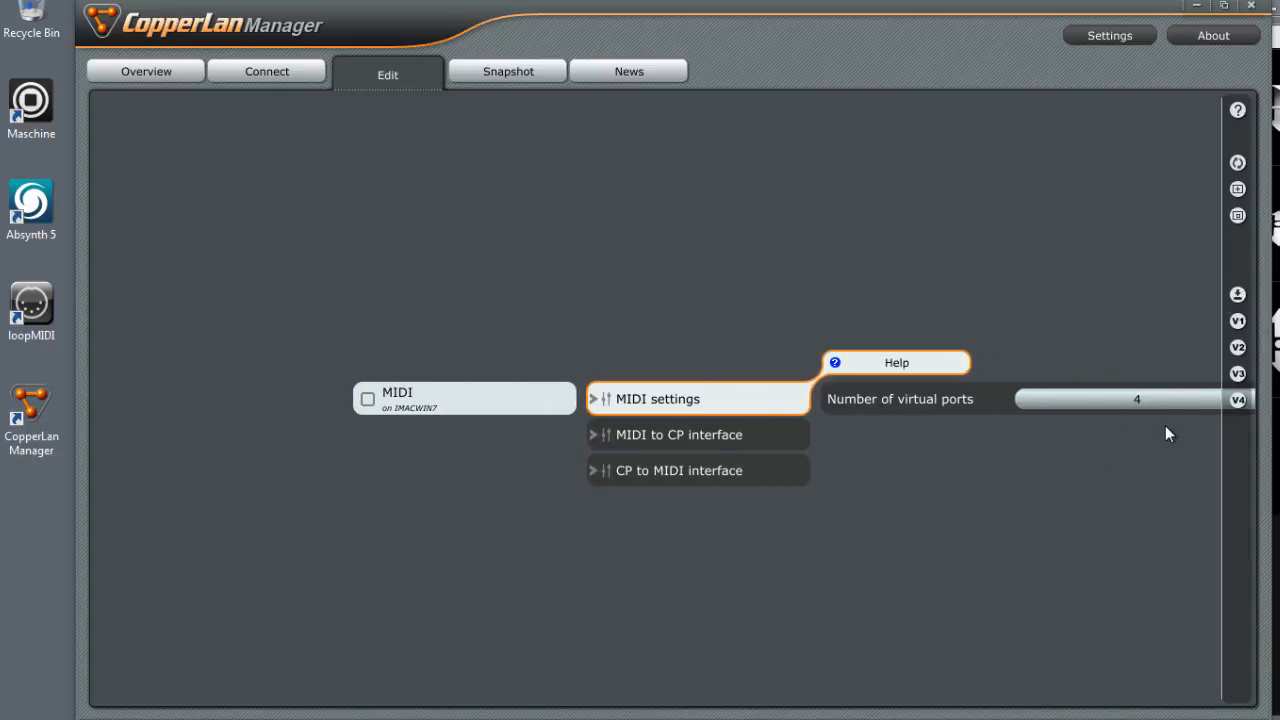
pyautogui.moveTo(1127, 456)
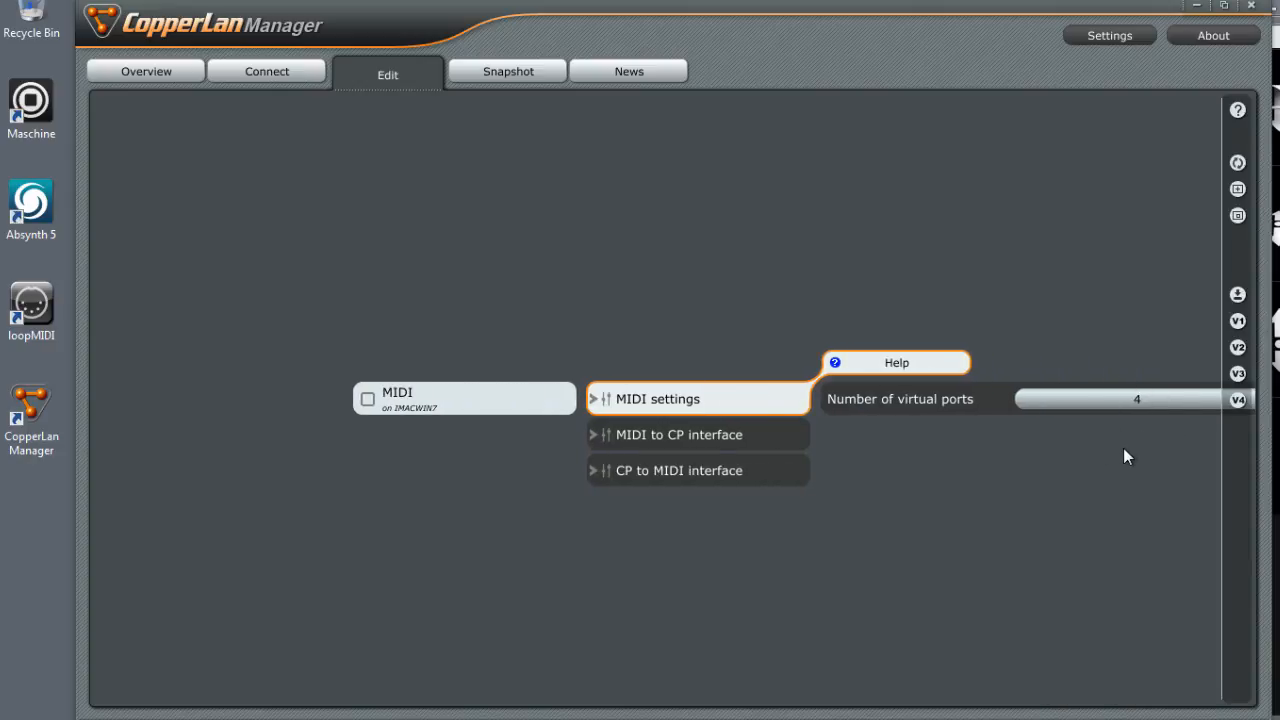
pyautogui.moveTo(1109, 452)
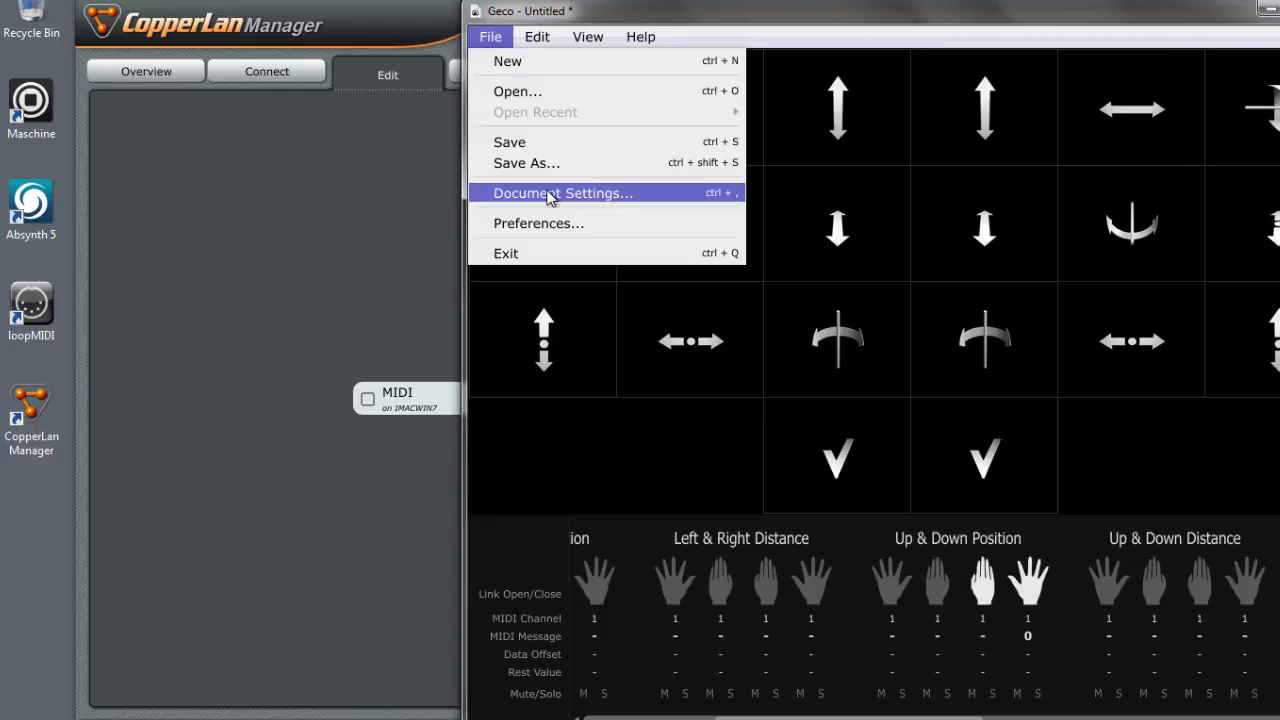
# - Bring up Document Settings so the output port can be set to VMidi
pyautogui.click(562, 193)
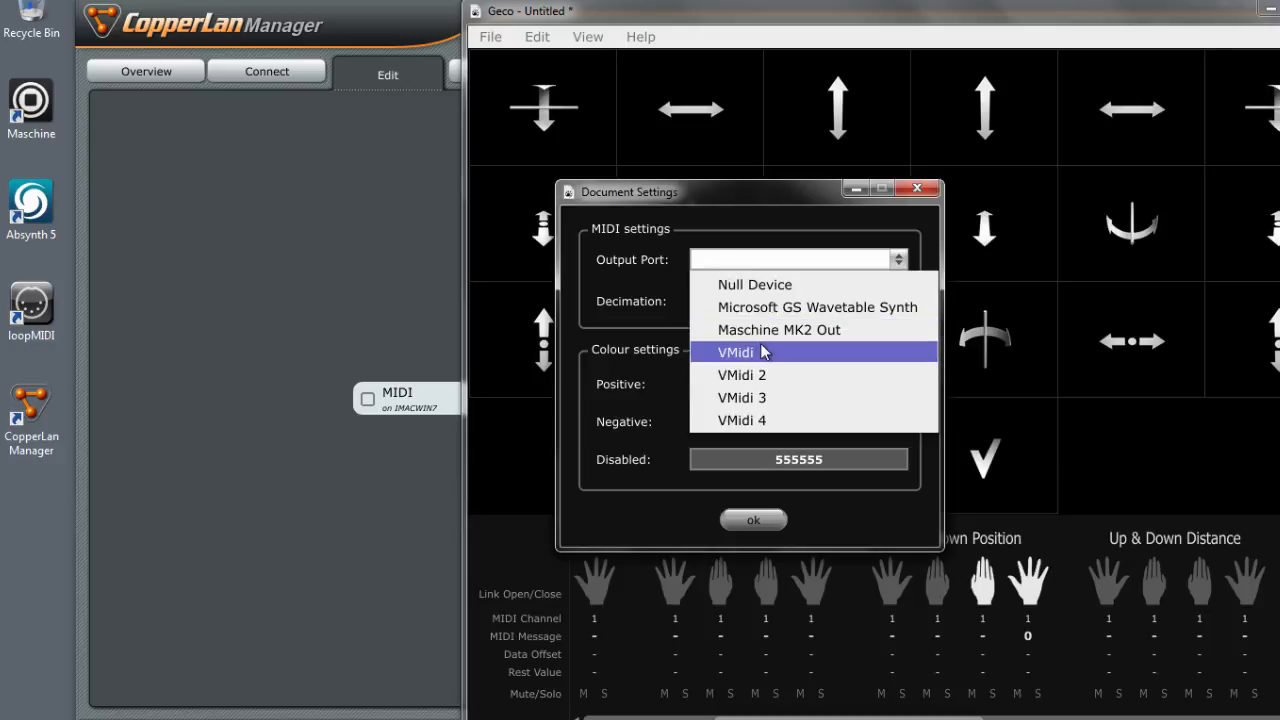
pyautogui.moveTo(765, 357)
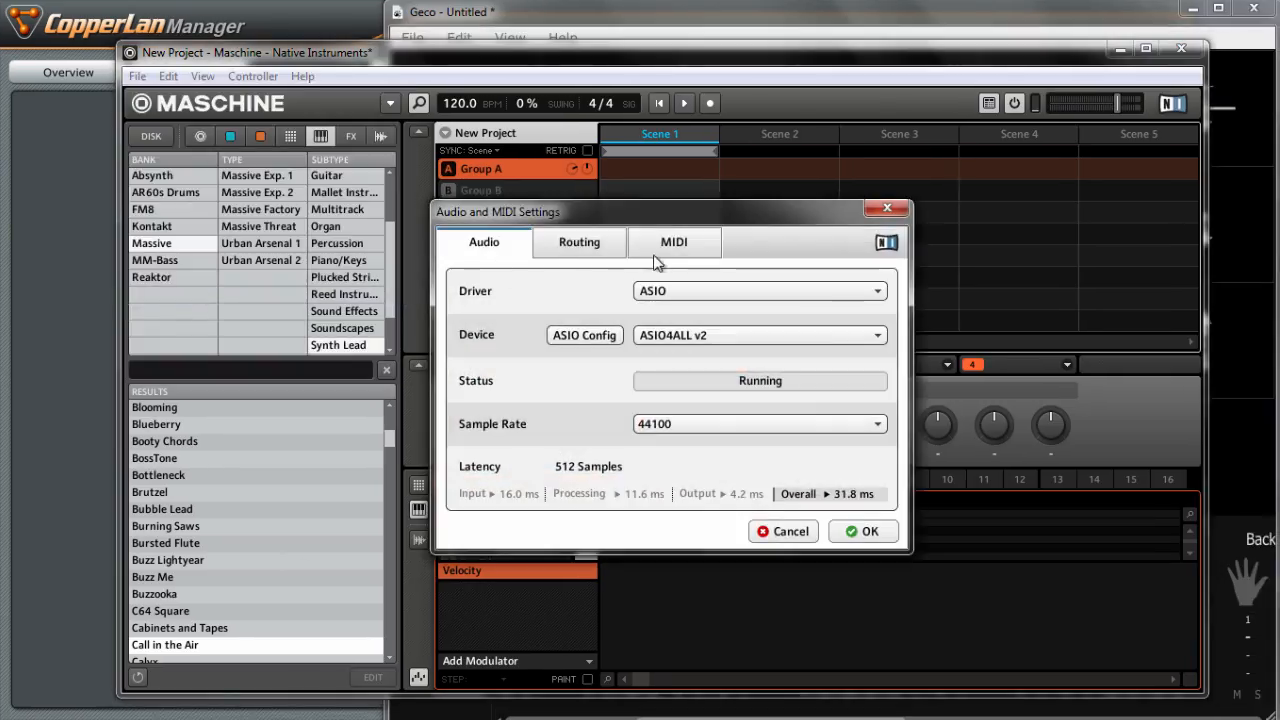
# - Confirm VMidi 1–4 inputs are On in the MIDI list and accept with OK
pyautogui.click(673, 242)
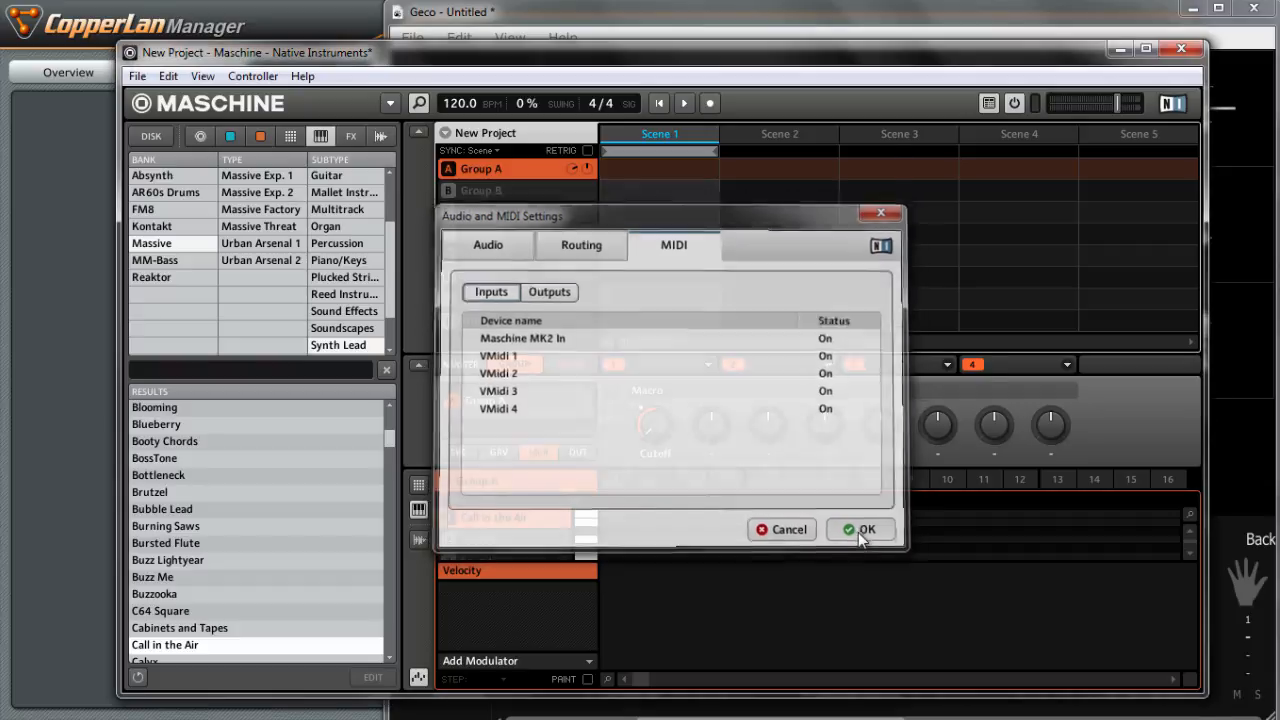
pyautogui.click(862, 529)
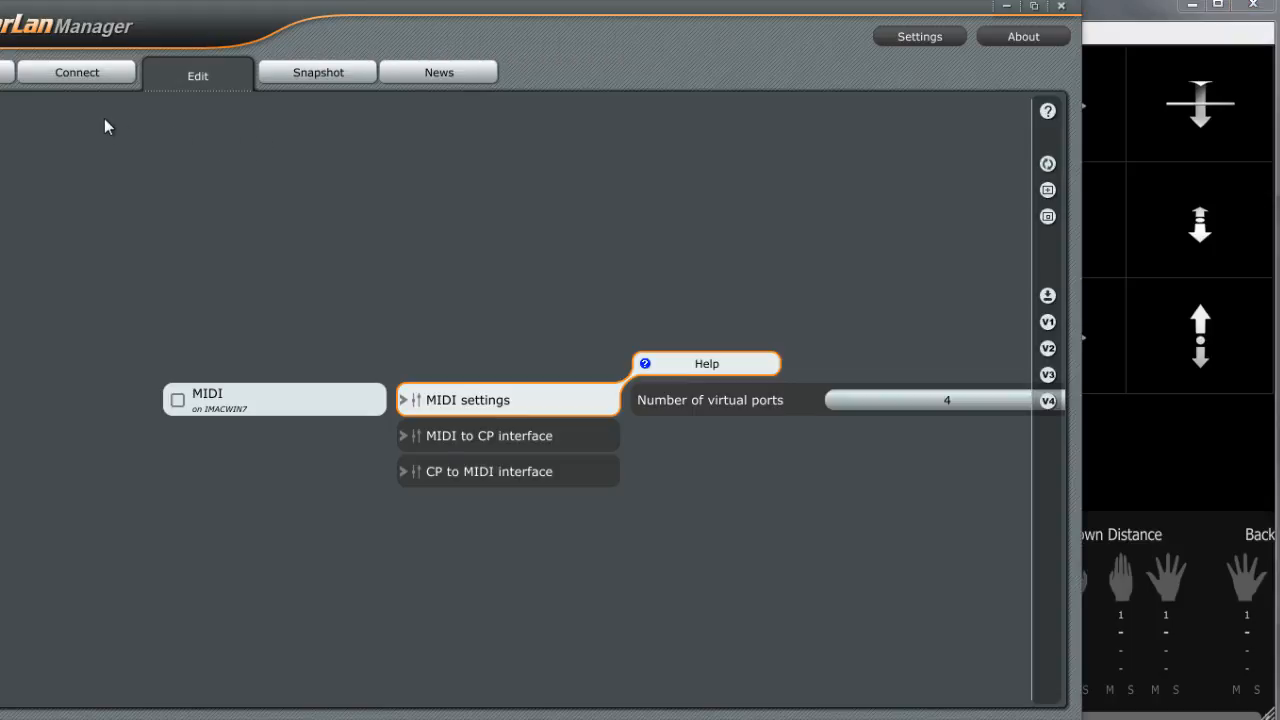
pyautogui.moveTo(120, 147)
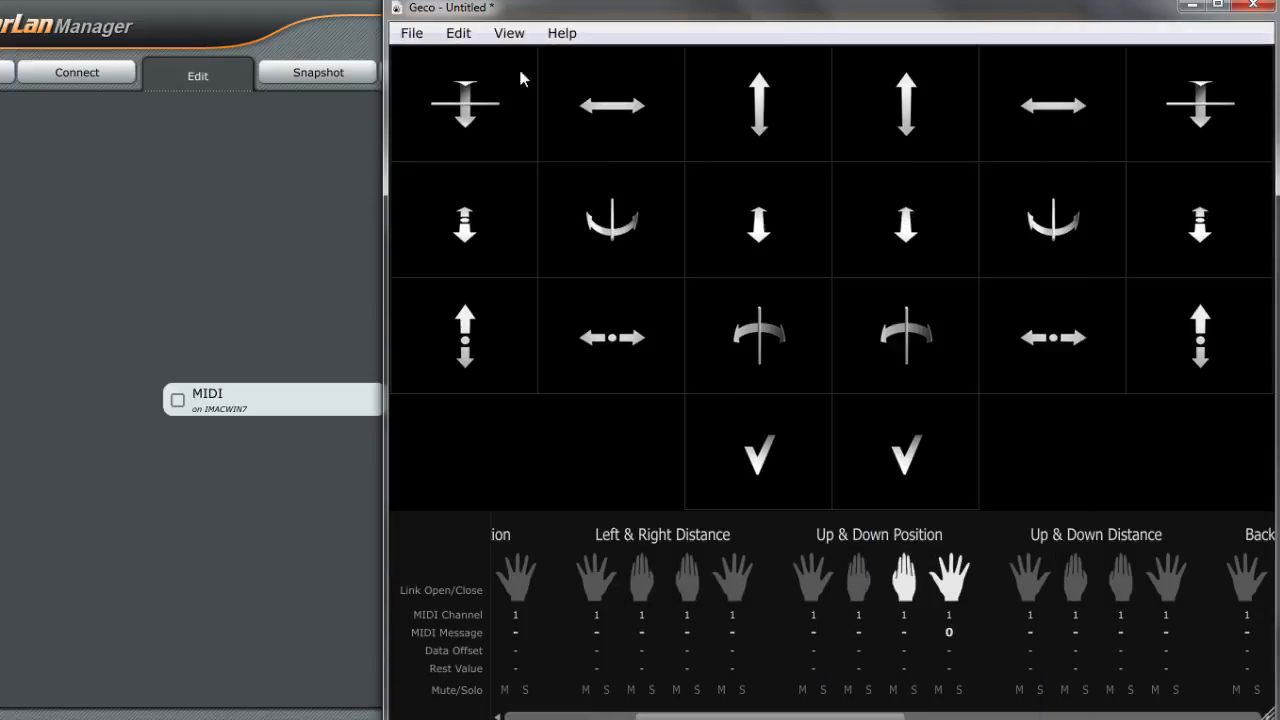
pyautogui.moveTo(646, 192)
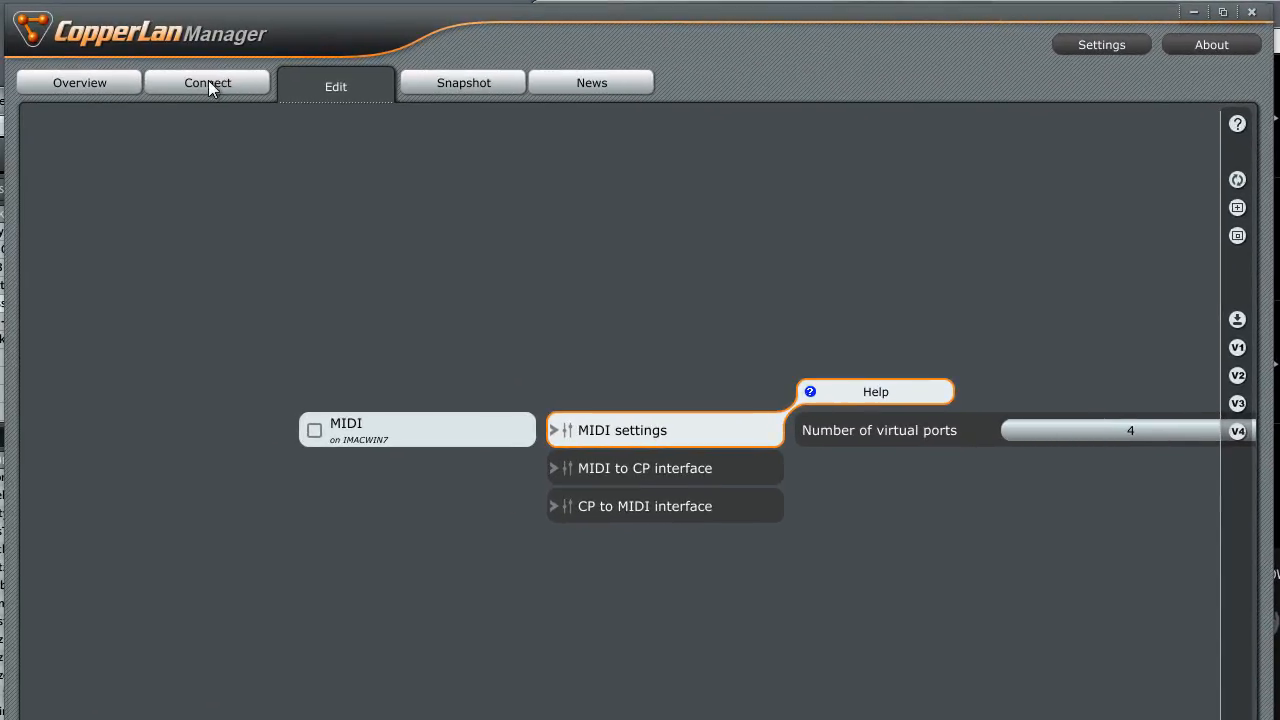
# - On Connect, add a MIDI virtual cable from MIDI/VMidi 1 to VMidi 1
pyautogui.click(207, 82)
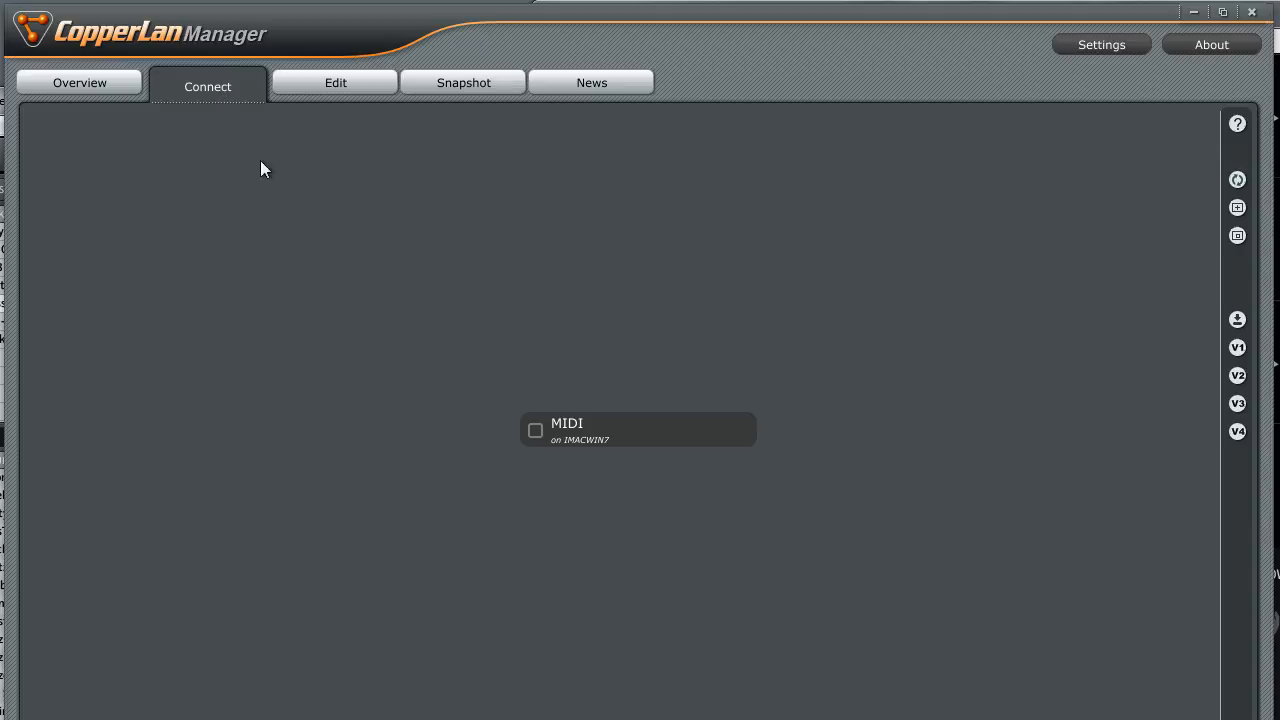
pyautogui.click(637, 430)
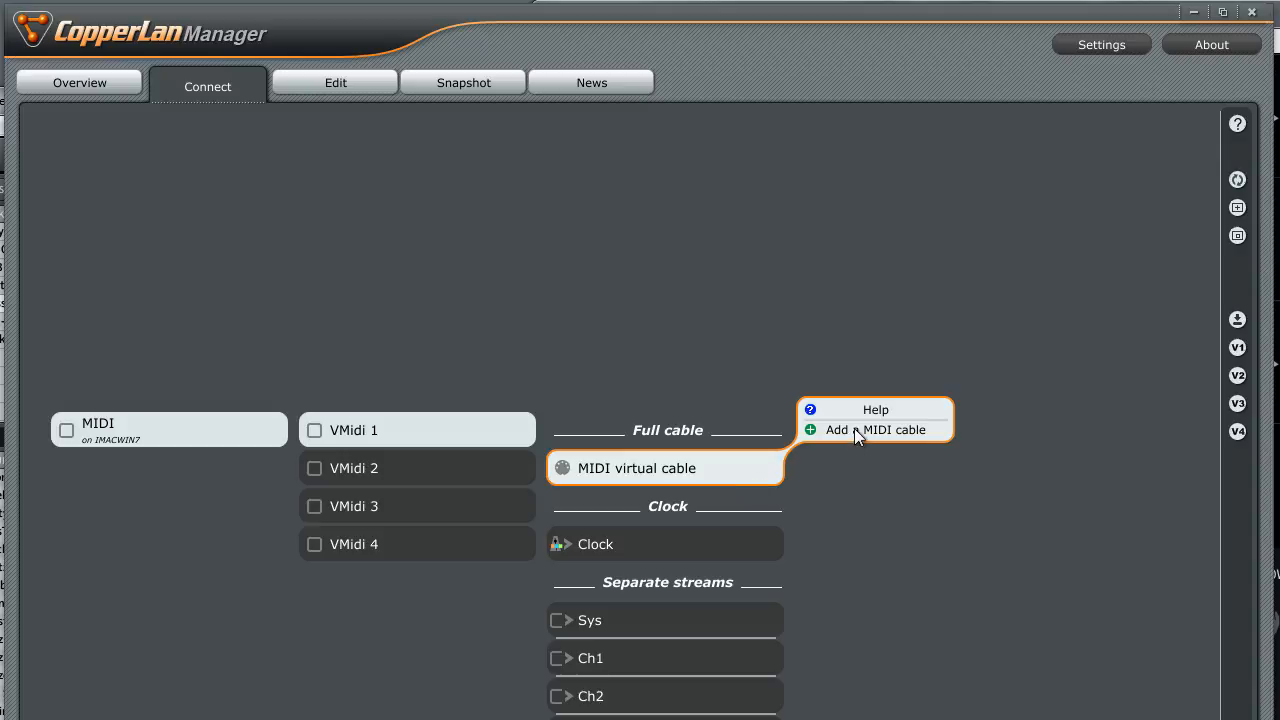
pyautogui.click(877, 429)
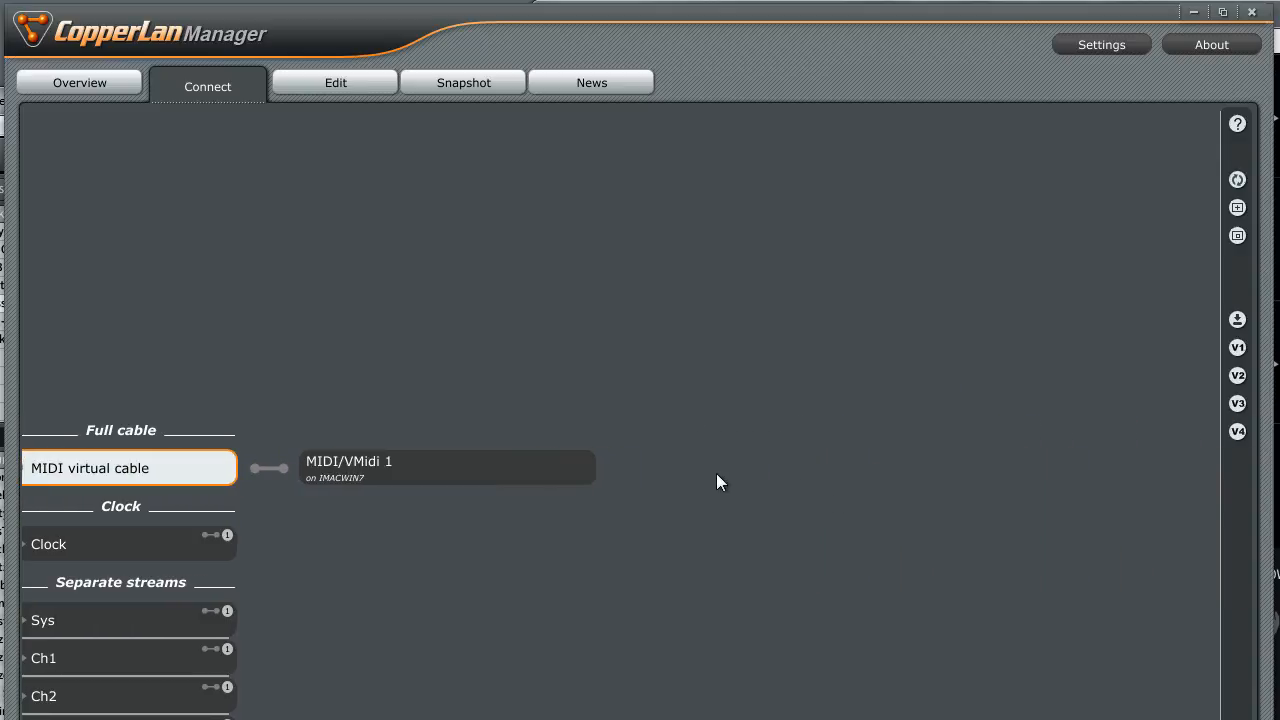
pyautogui.moveTo(712, 482)
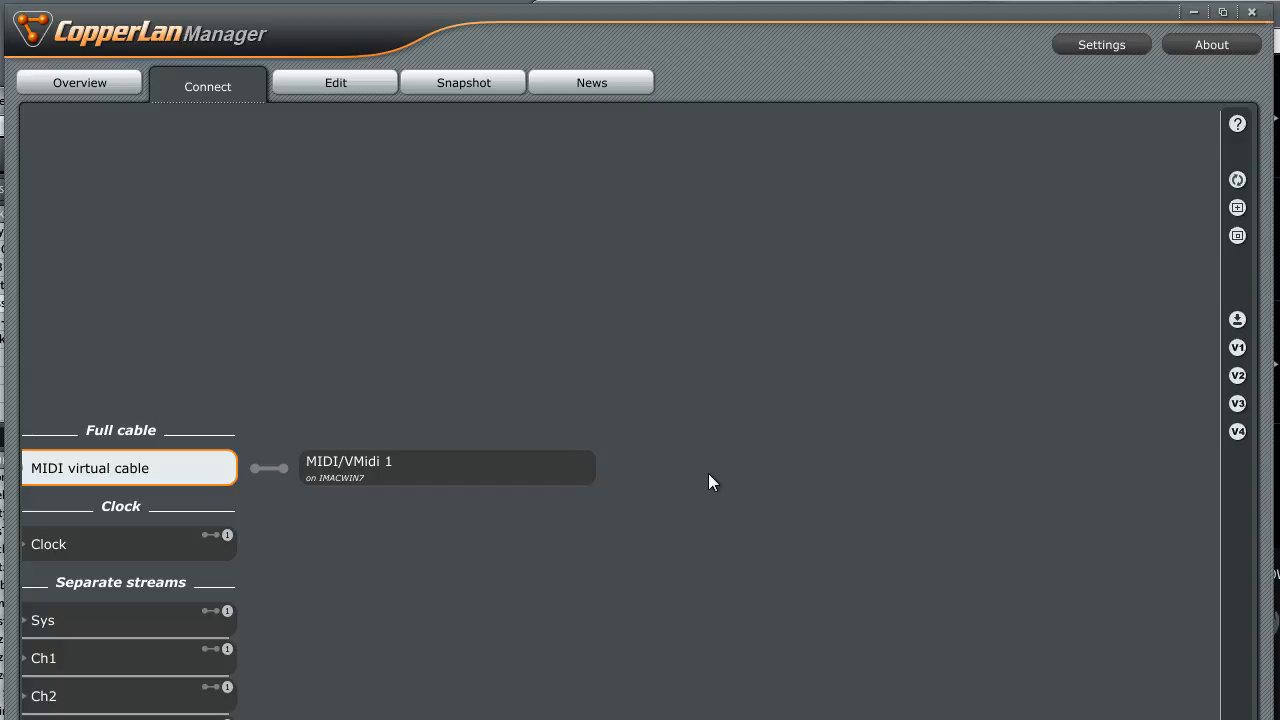